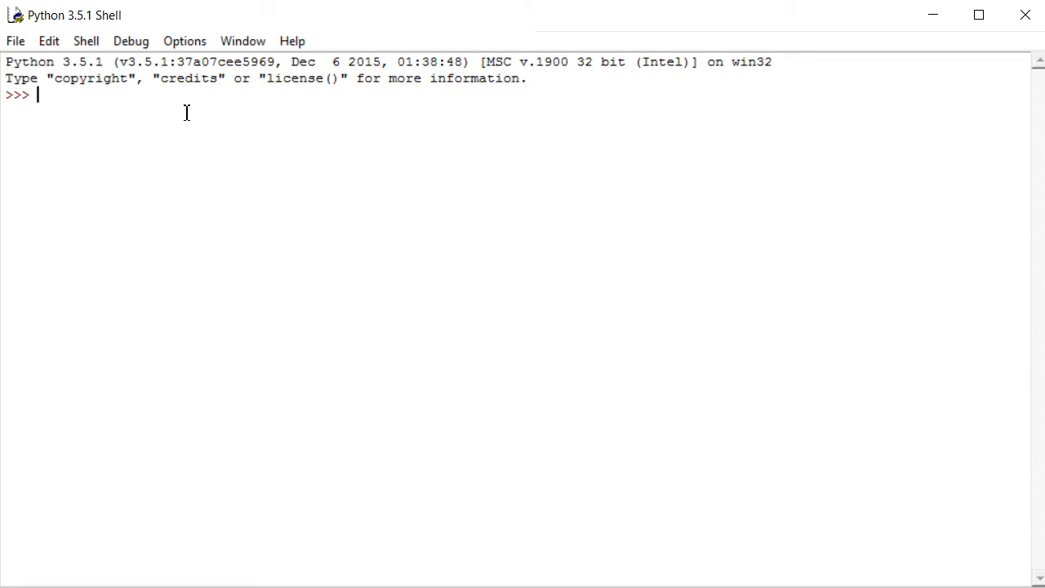
Evaluate 1+1, 56-3 and 6/5 in the shell, getting 2, 53 and 1.2
text(1+1)
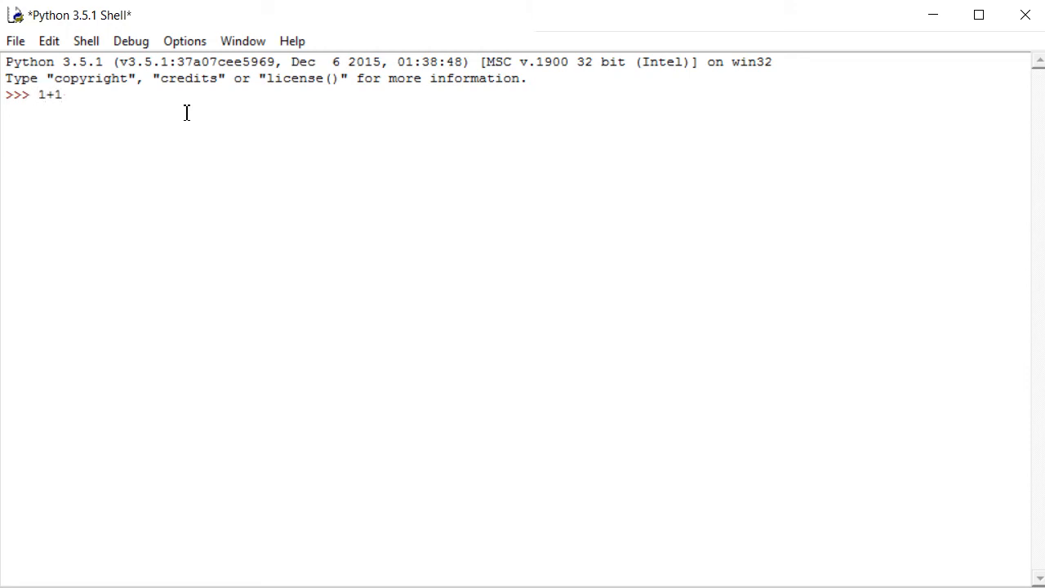
text(56)
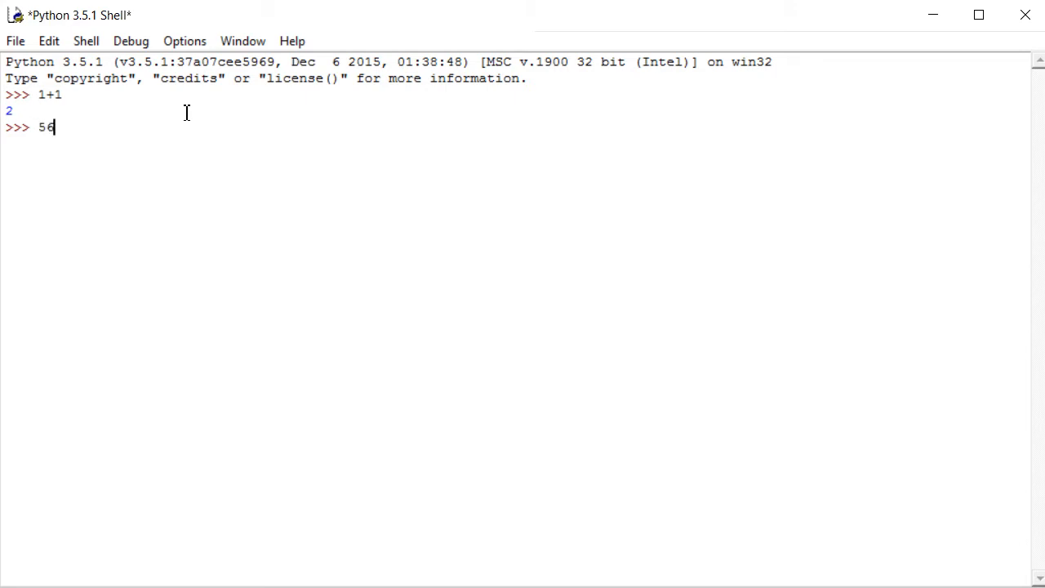
text(-3)
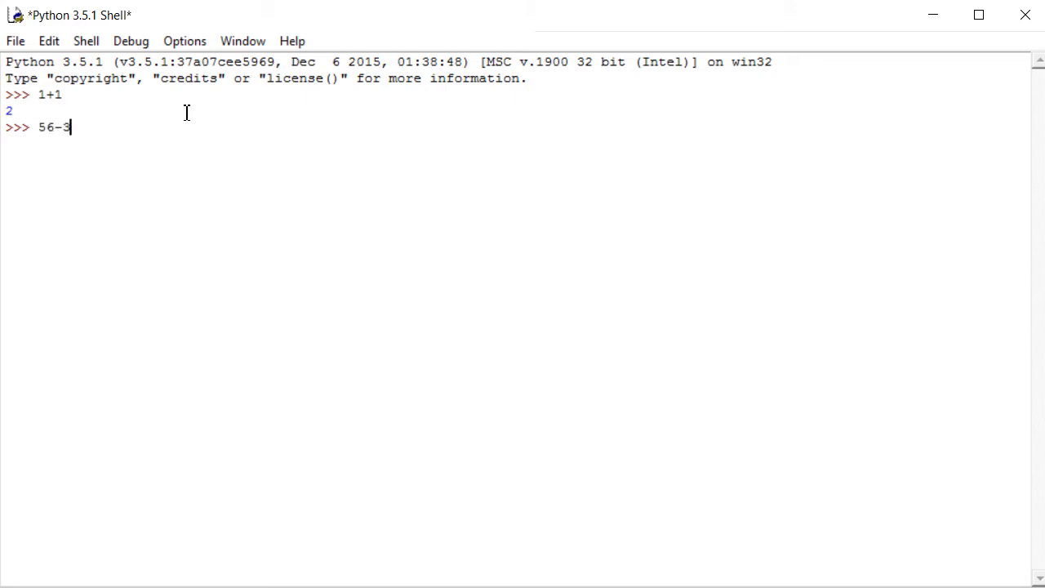
key(Return)
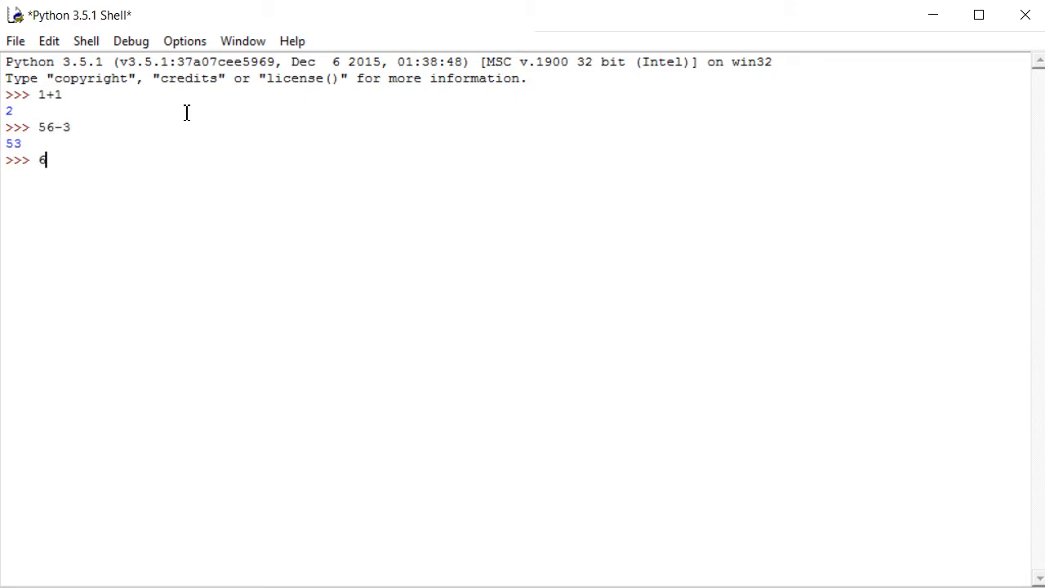
text(/5)
key(Return)
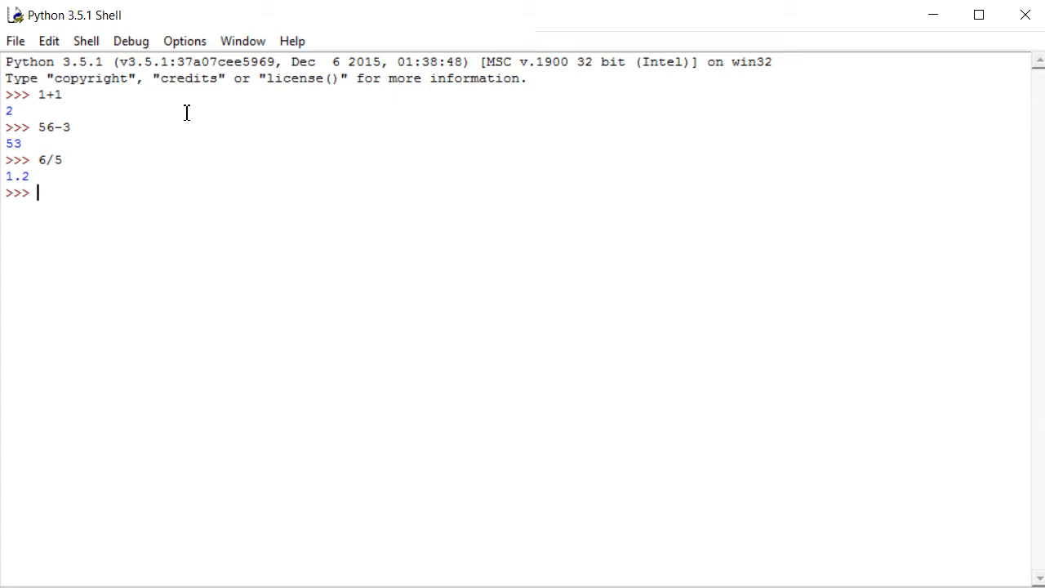
Enter print(32*3) at the 3.5.1 prompt so it prints 96
text(pti)
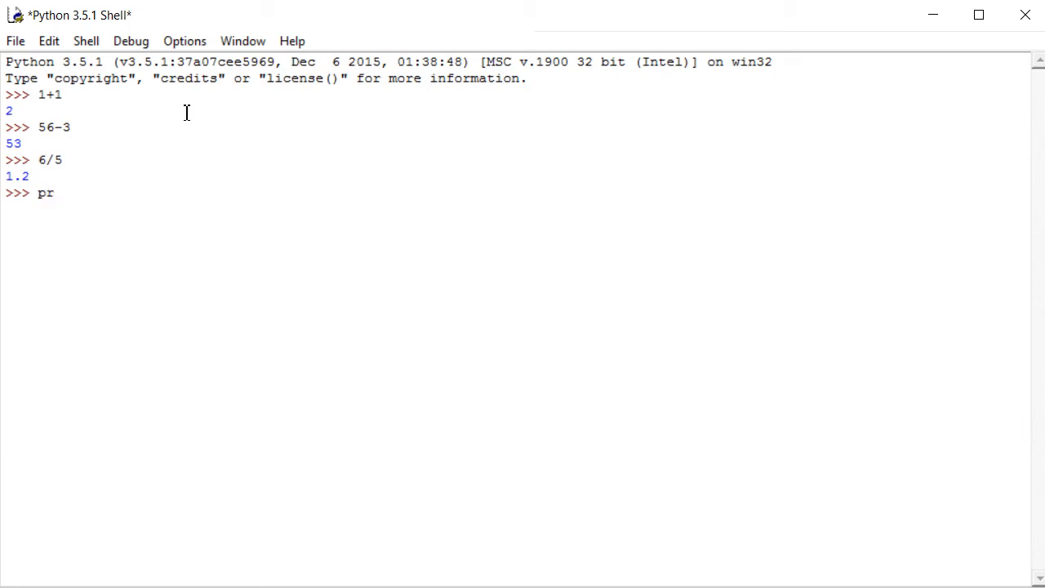
text(int()
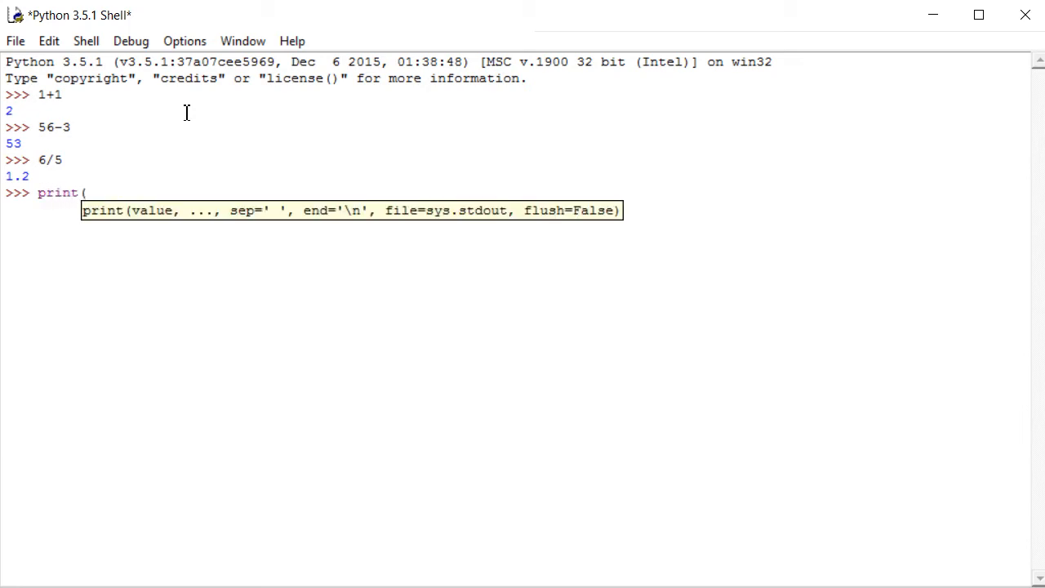
text(32*)
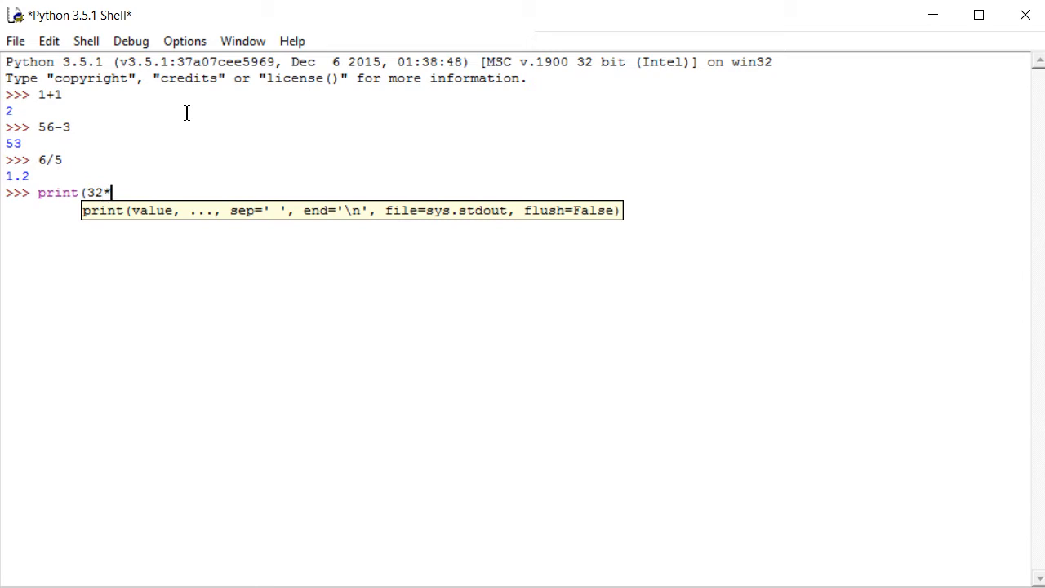
text(3)
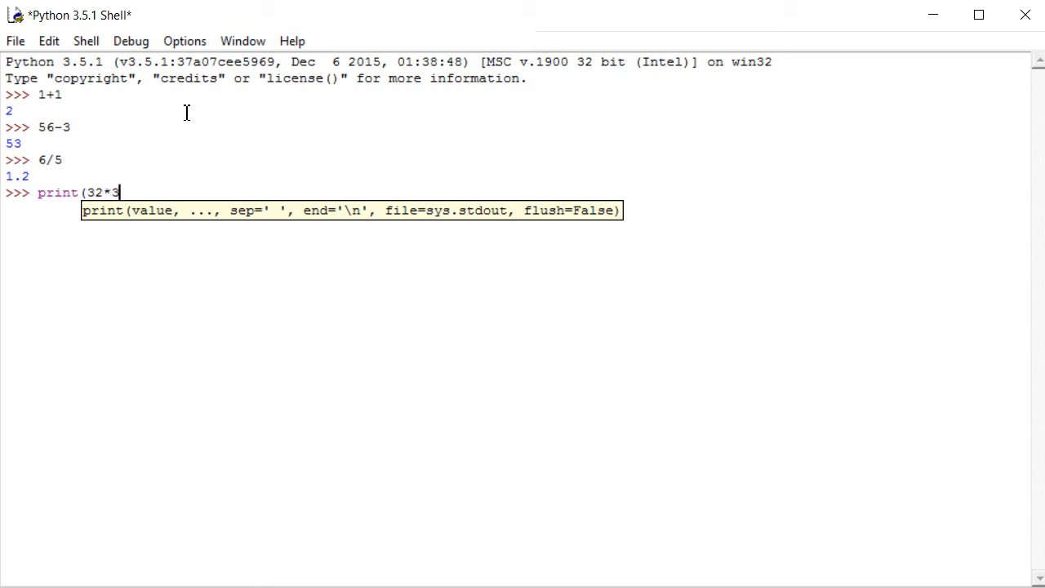
text())
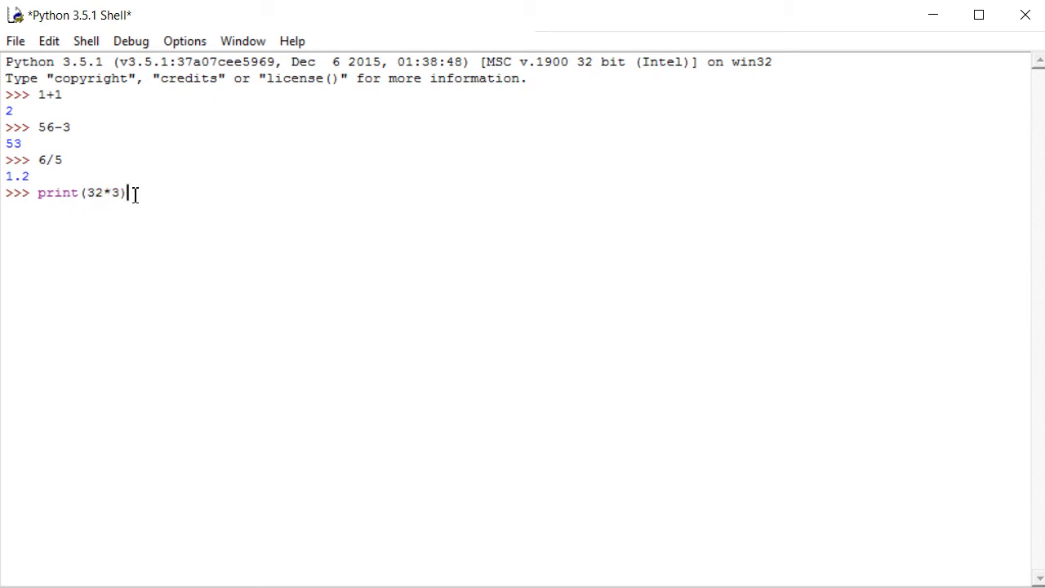
mouse_move(80, 222)
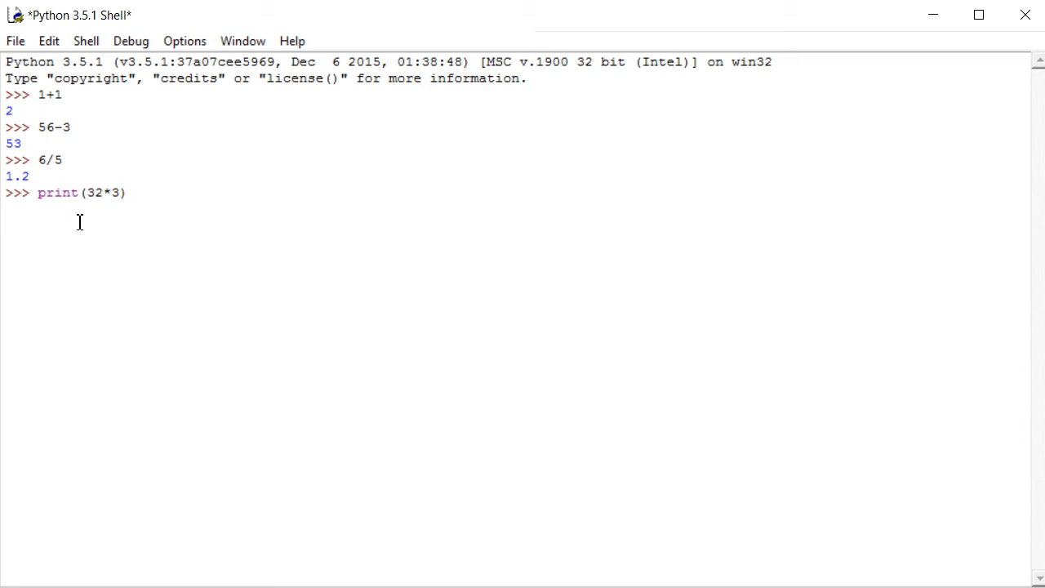
click(126, 192)
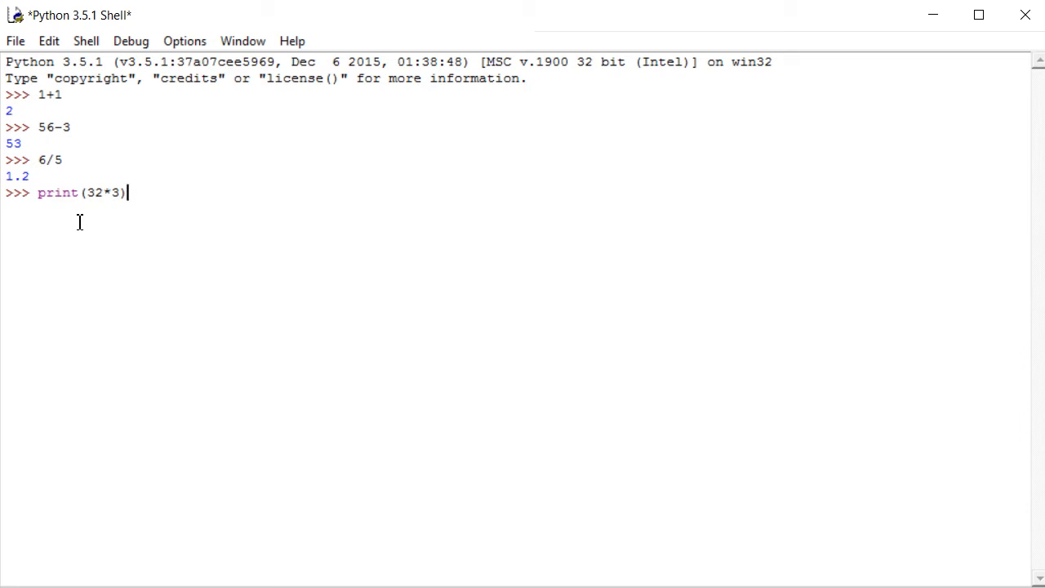
key(Return)
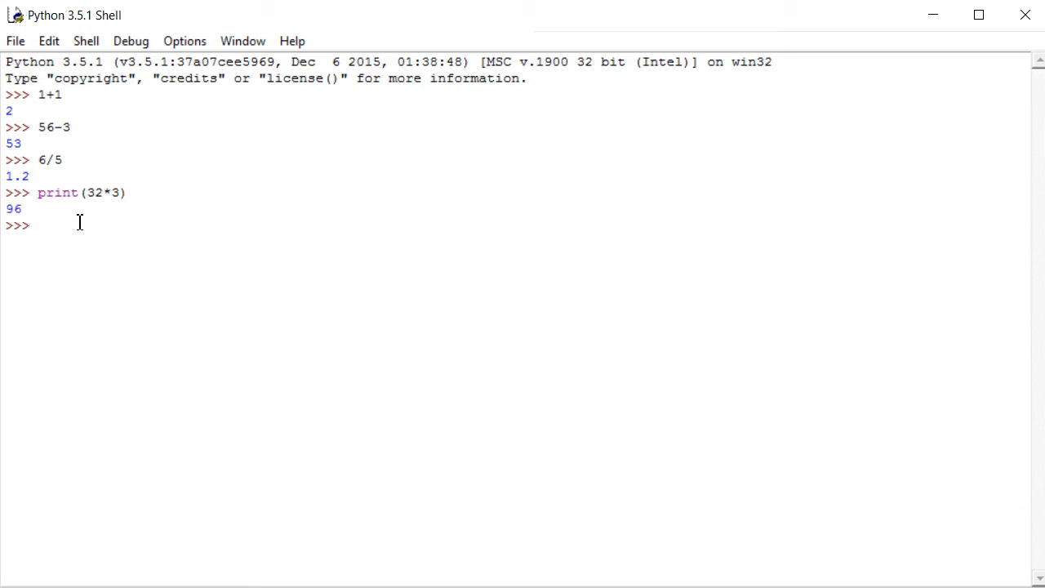
mouse_move(115, 198)
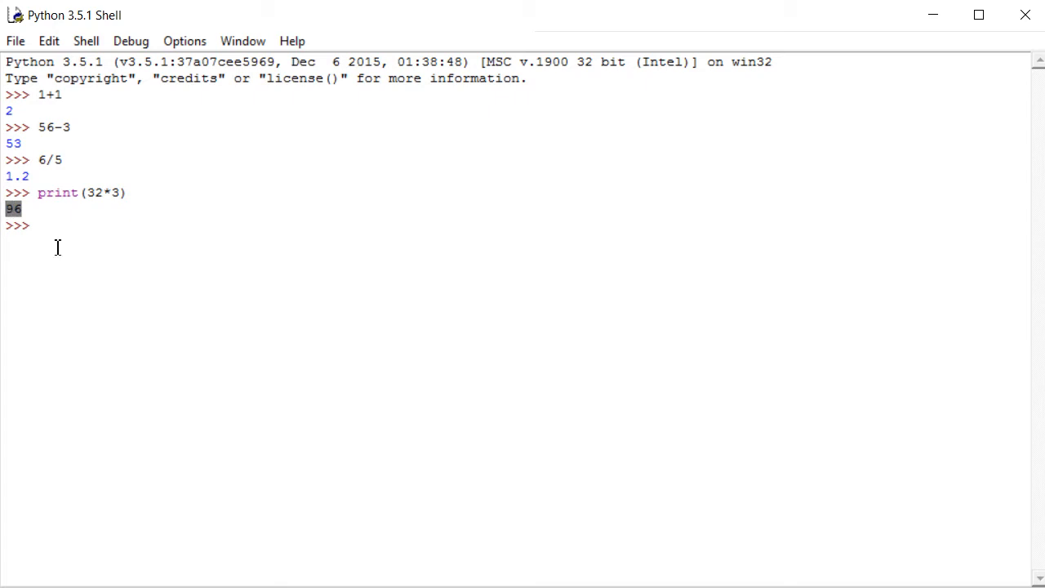
Shrink the 3.5.1 shell to half width with the 2.7.11 shell beside it
click(55, 226)
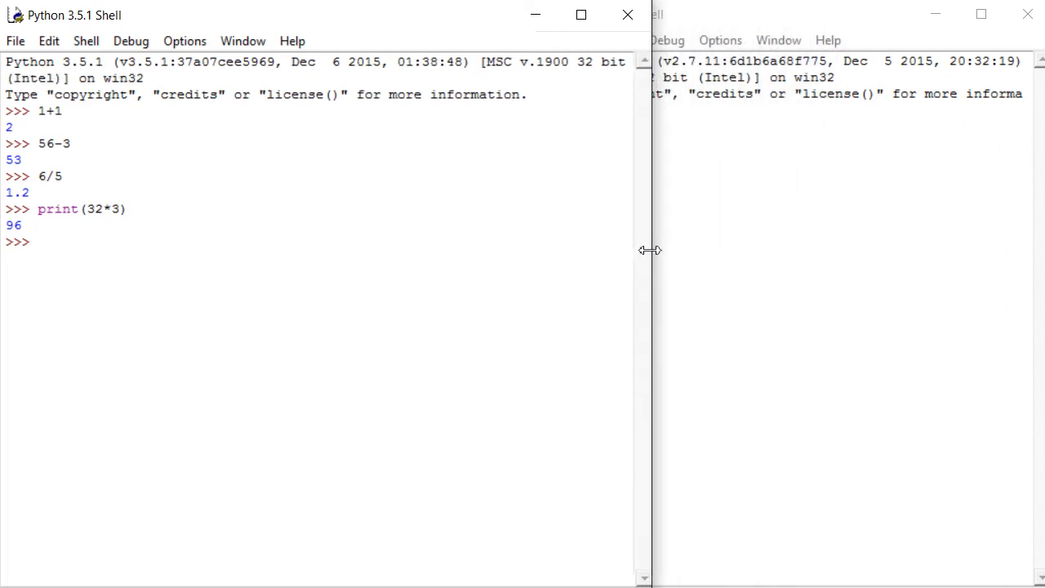
drag(649, 249, 541, 255)
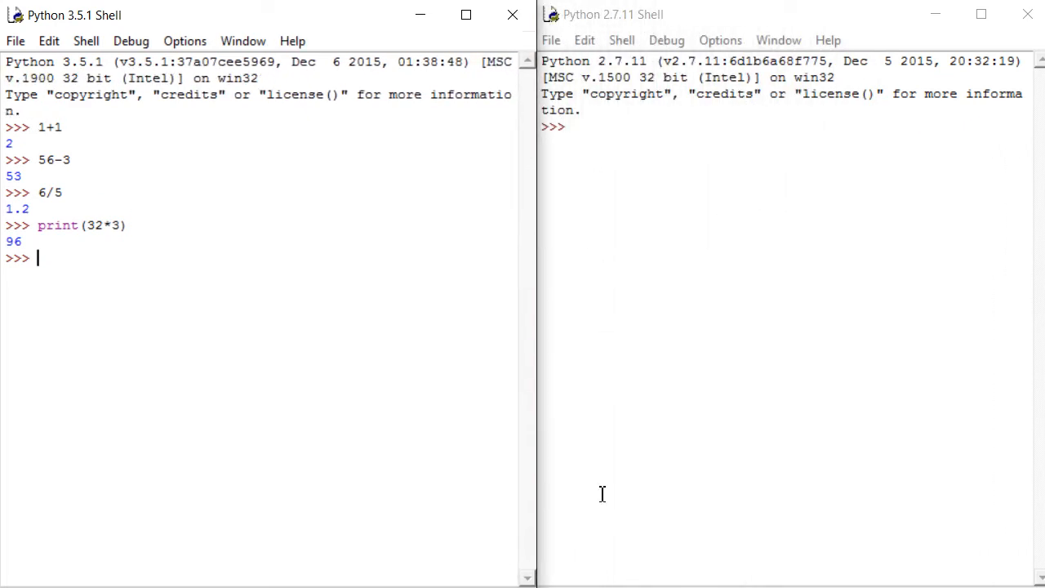
mouse_move(594, 144)
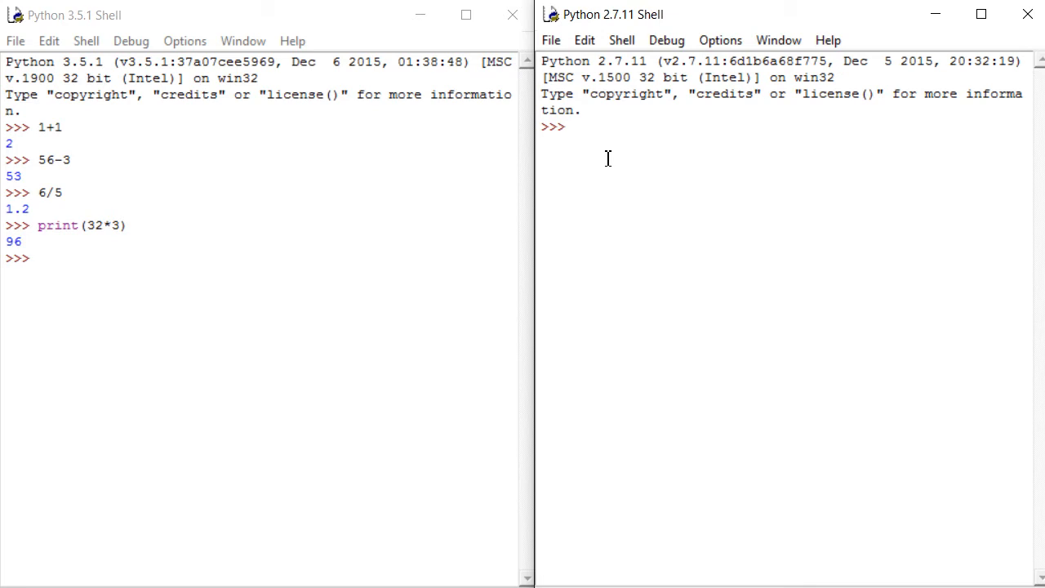
Run print(32*5) in the 2.7.11 shell, printing 160, and begin another print
text(pr)
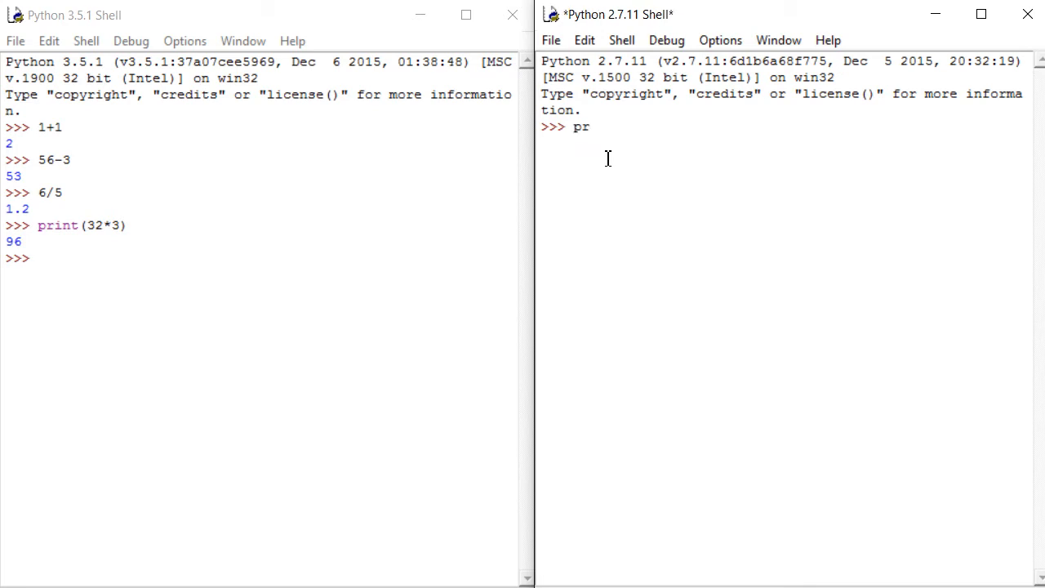
text(int()
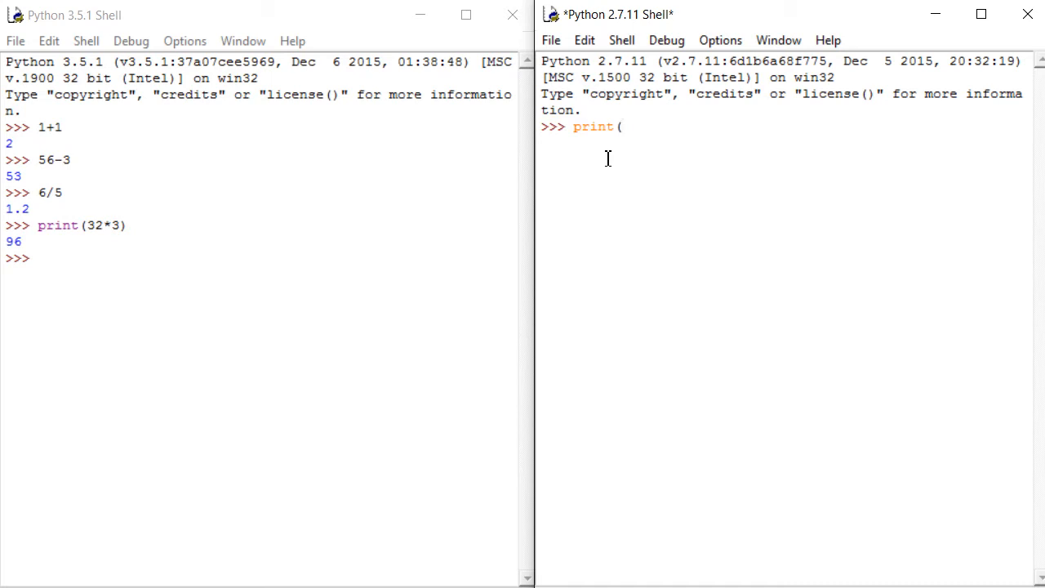
text(32)
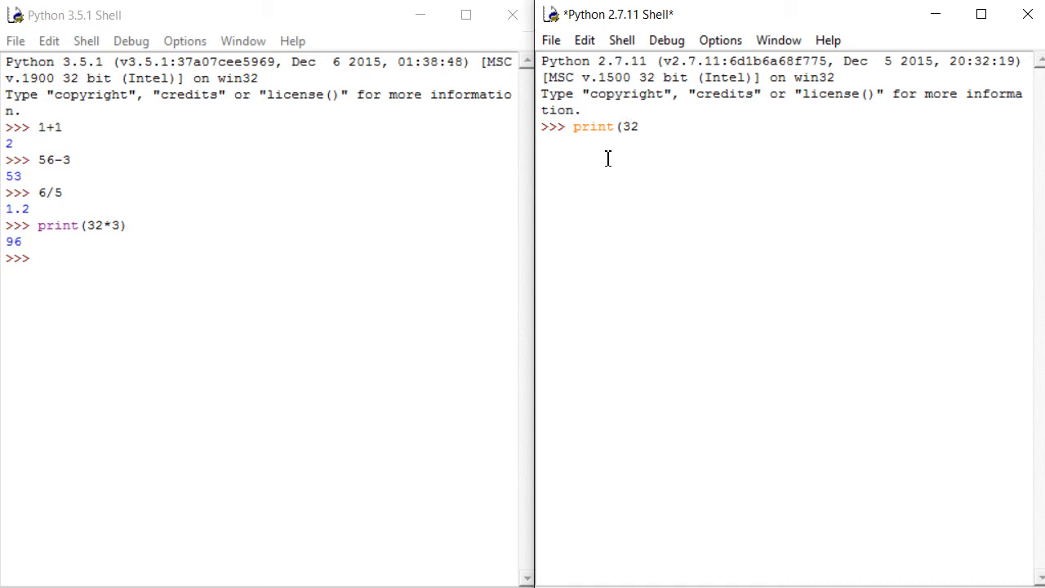
text(*5)
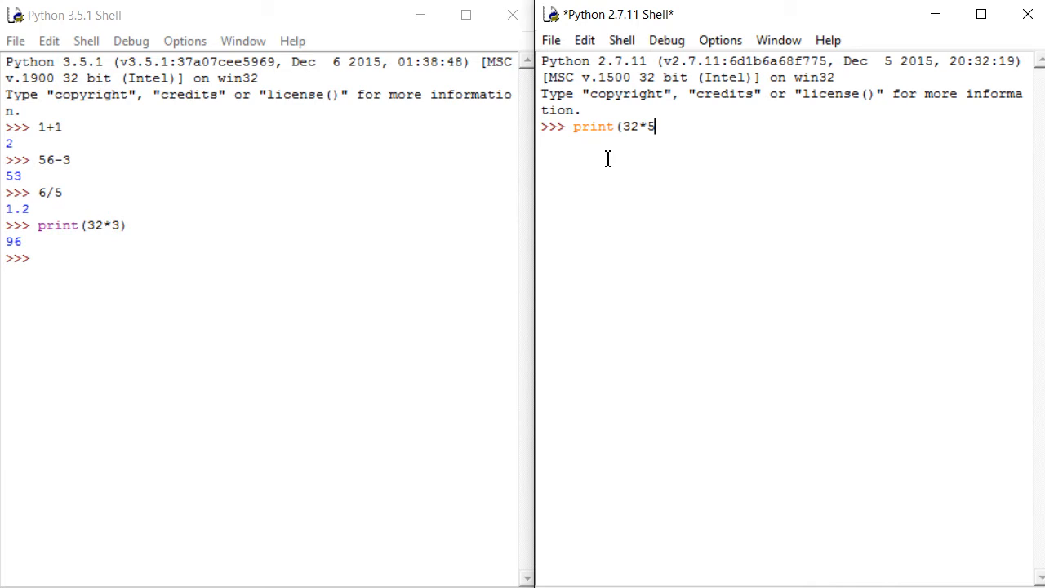
key(Return)
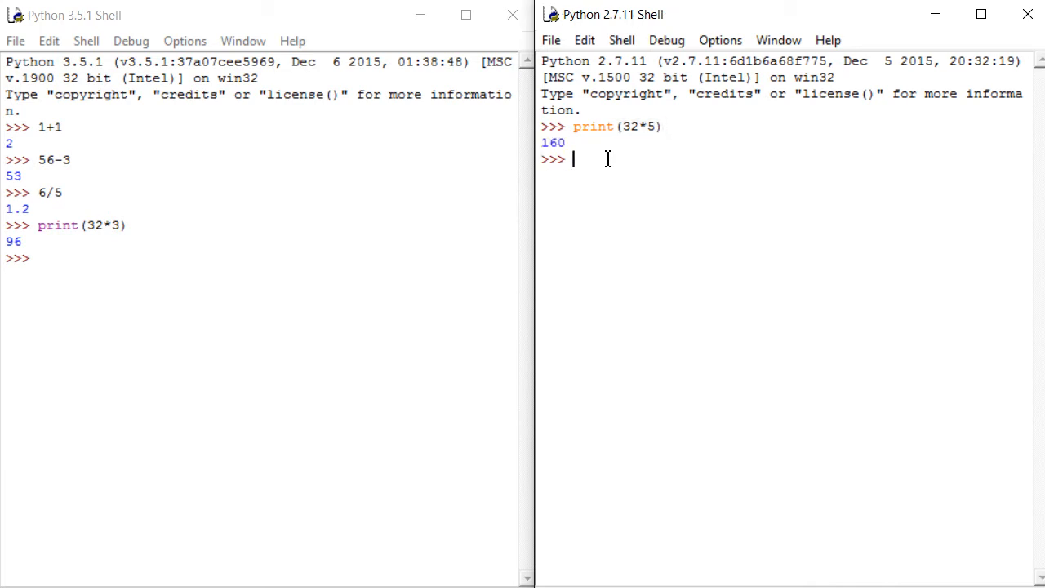
text(print()
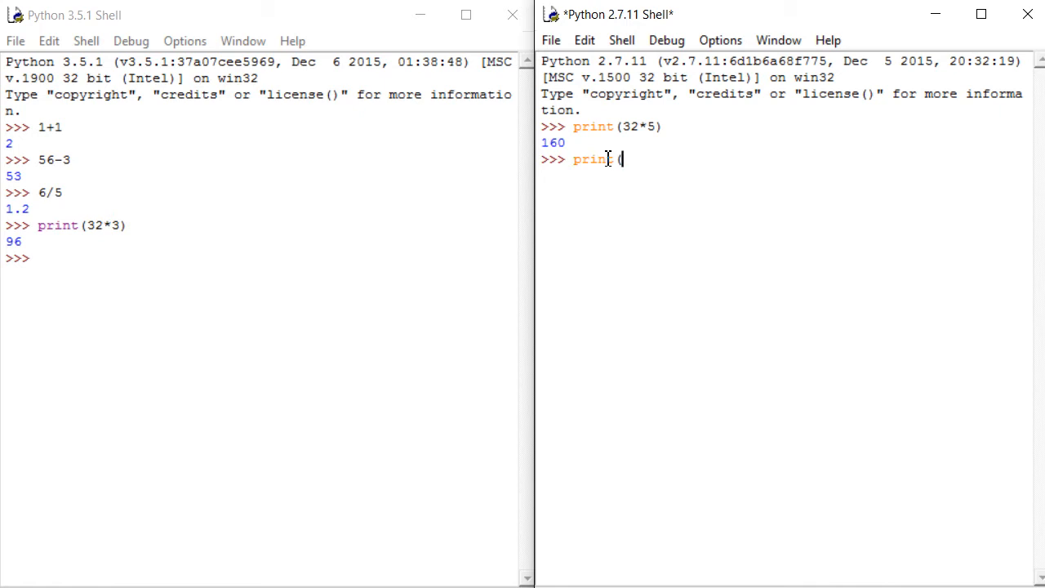
Print 'hello' using single quotes, outputting hello
text(')
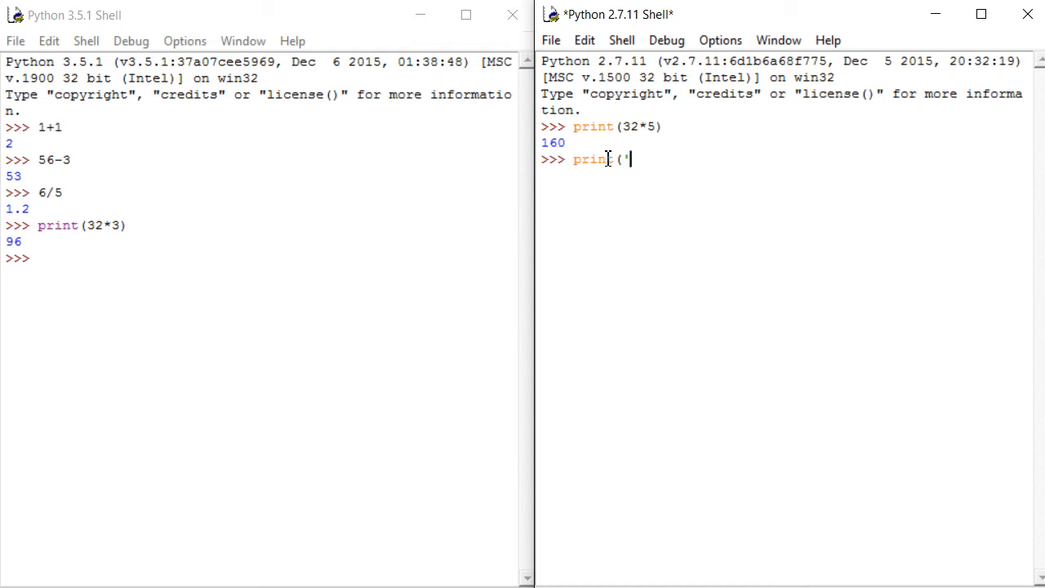
text(hello')
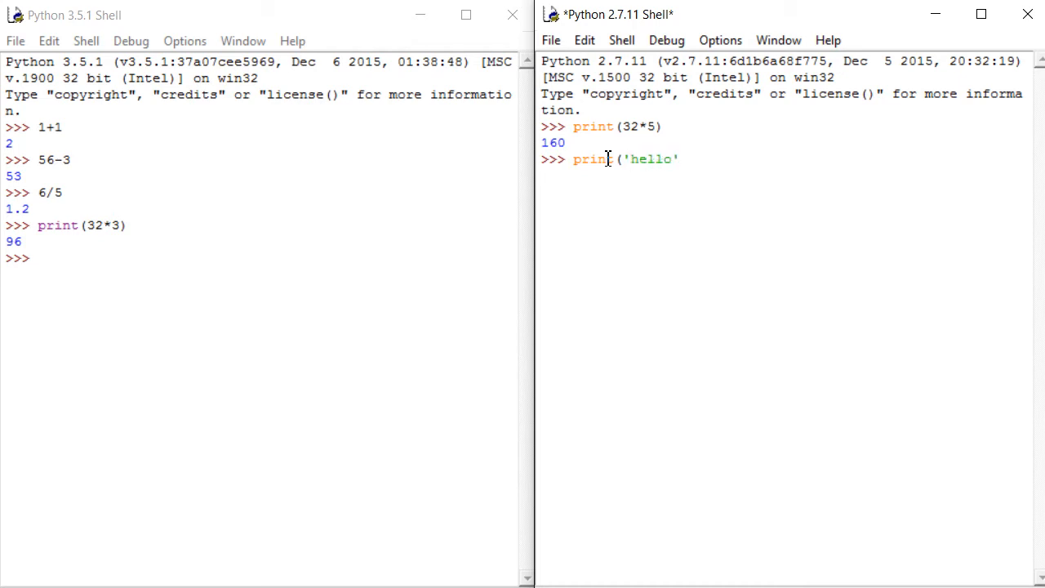
text())
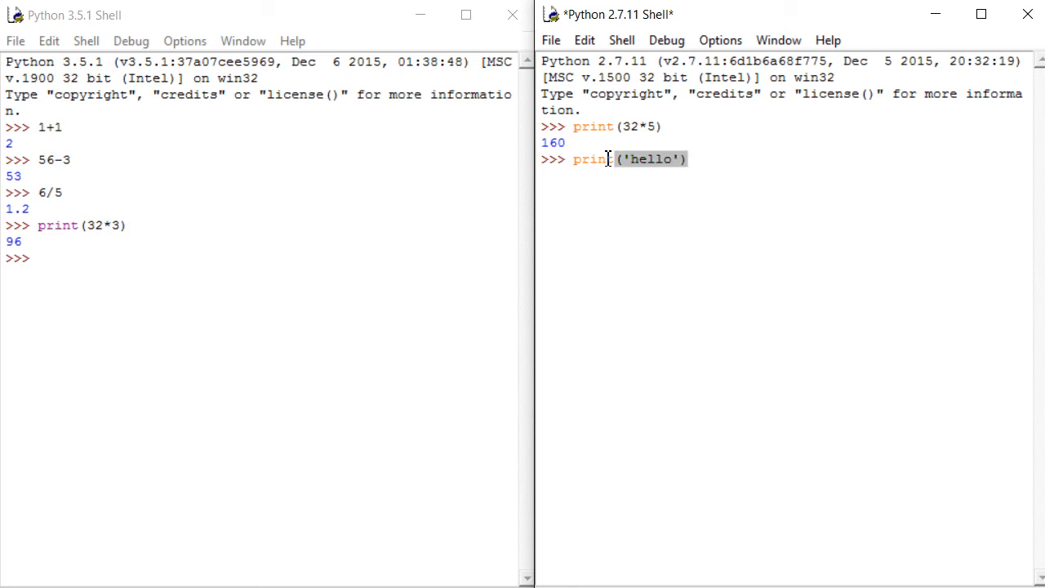
key(Return)
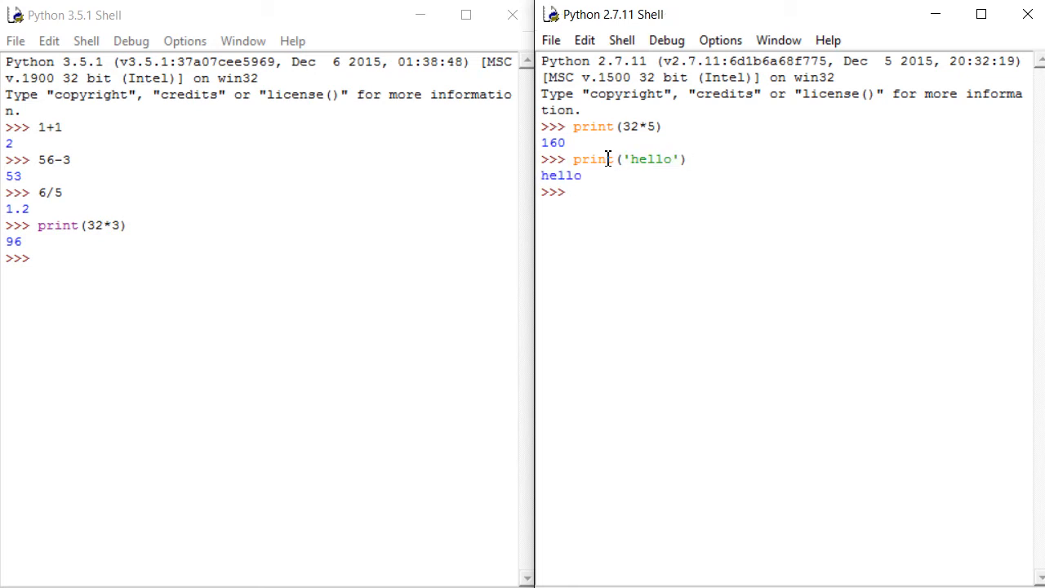
Print "hello" using double quotes, outputting hello
text(print ()
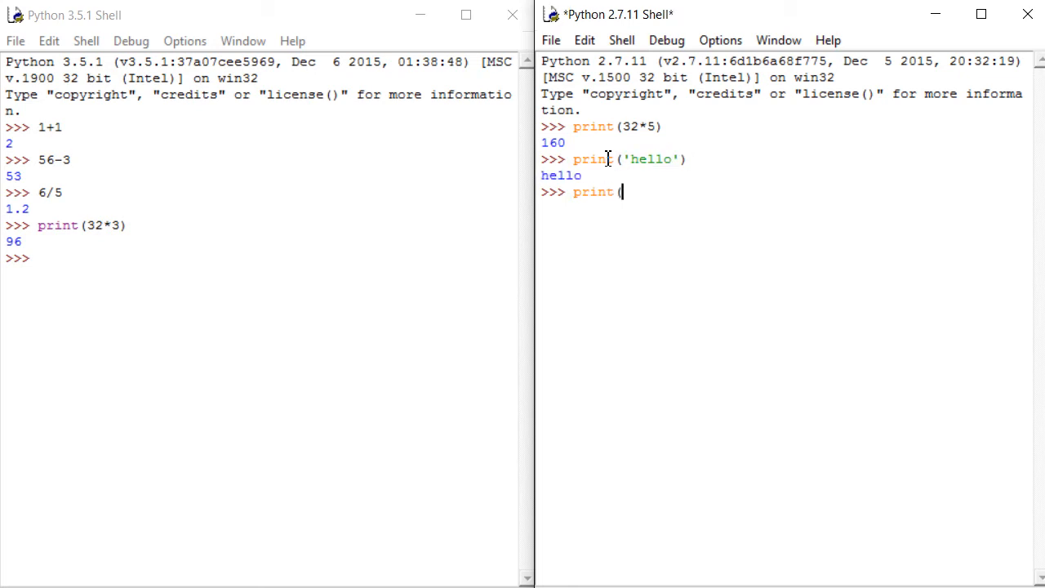
text("he)
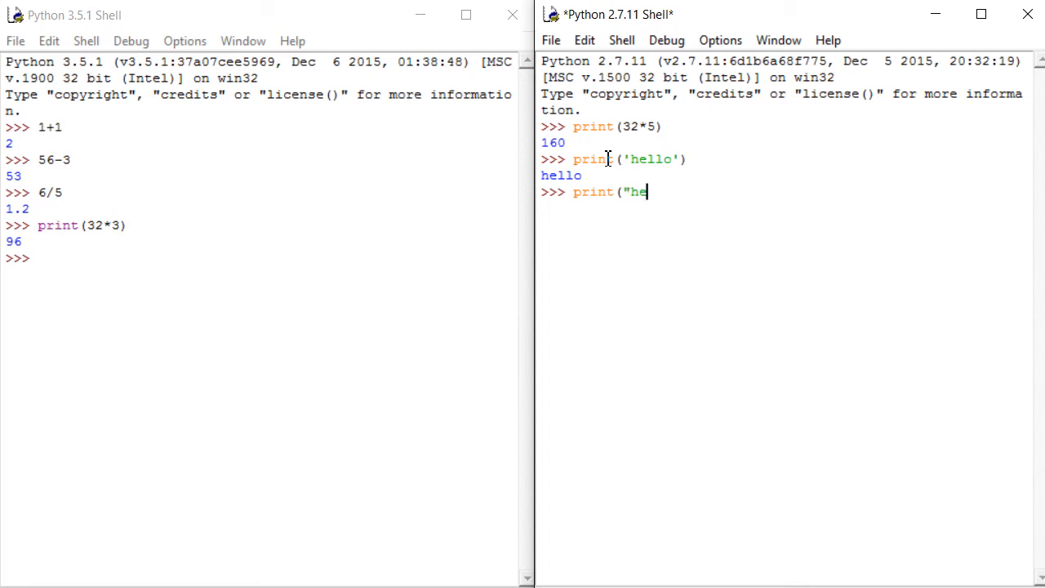
text(llo"))
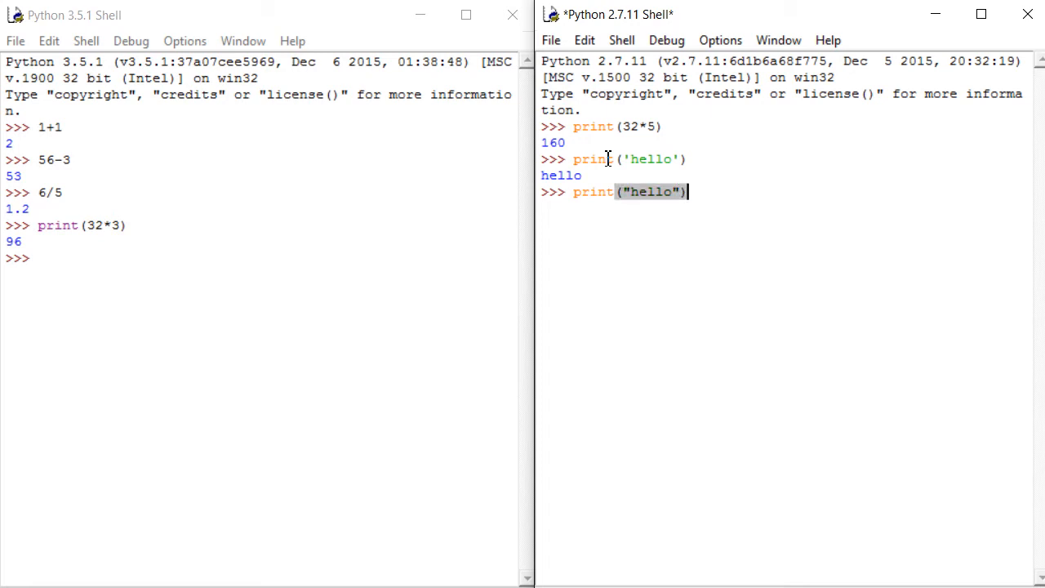
key(Return)
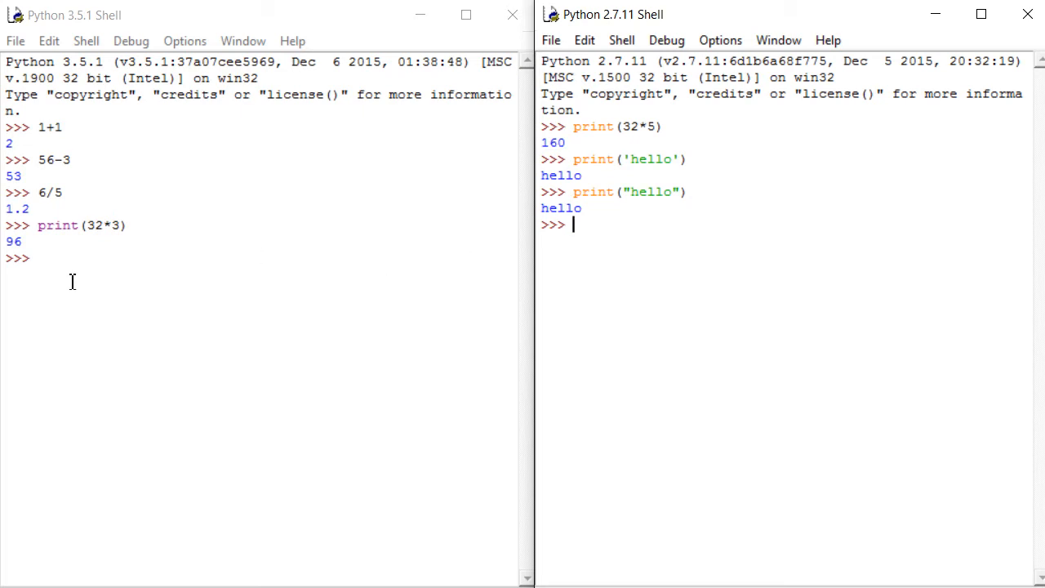
text(print()
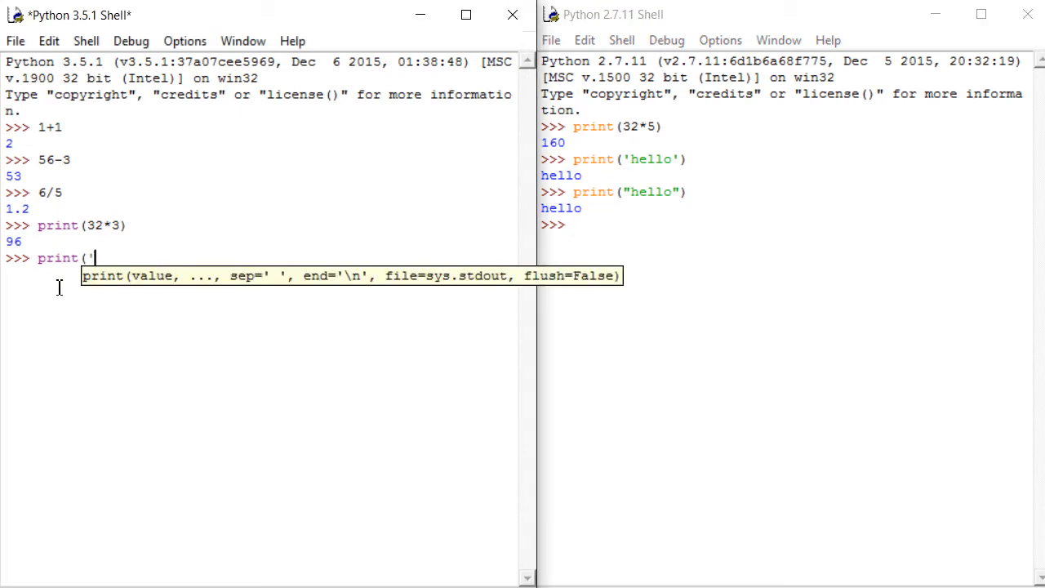
text('hello'))
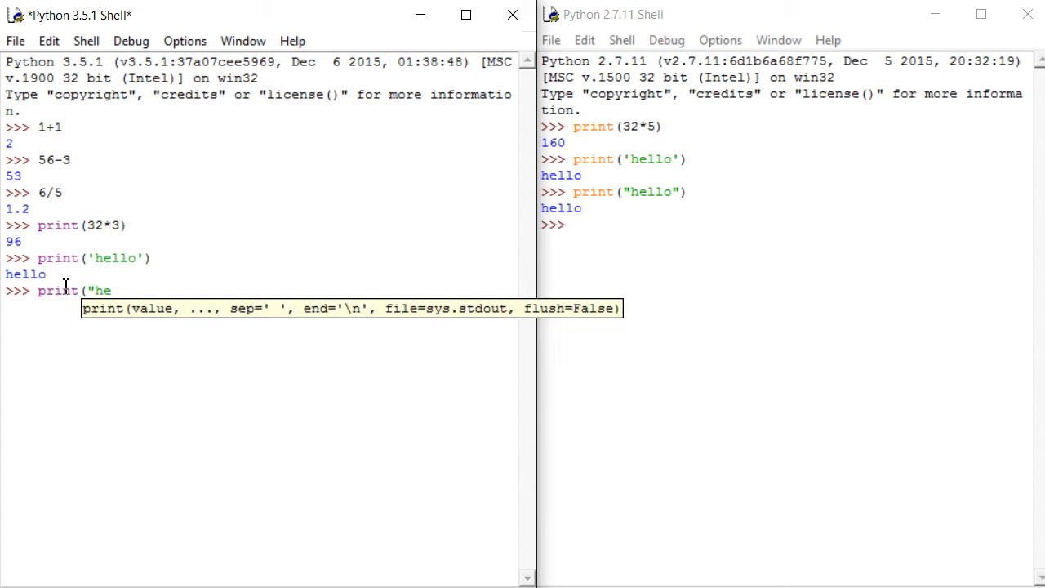
text(llo"))
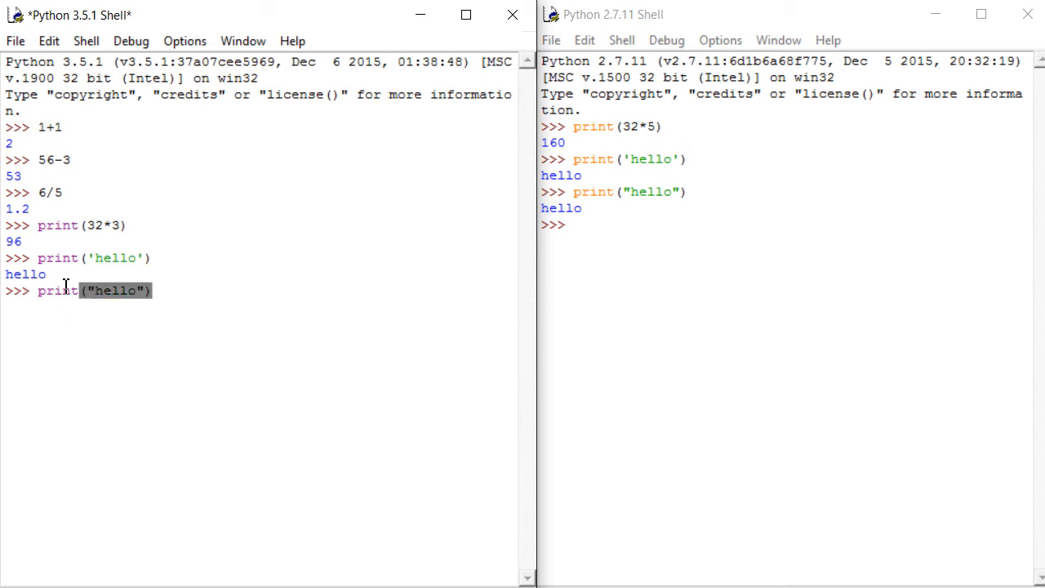
key(Return)
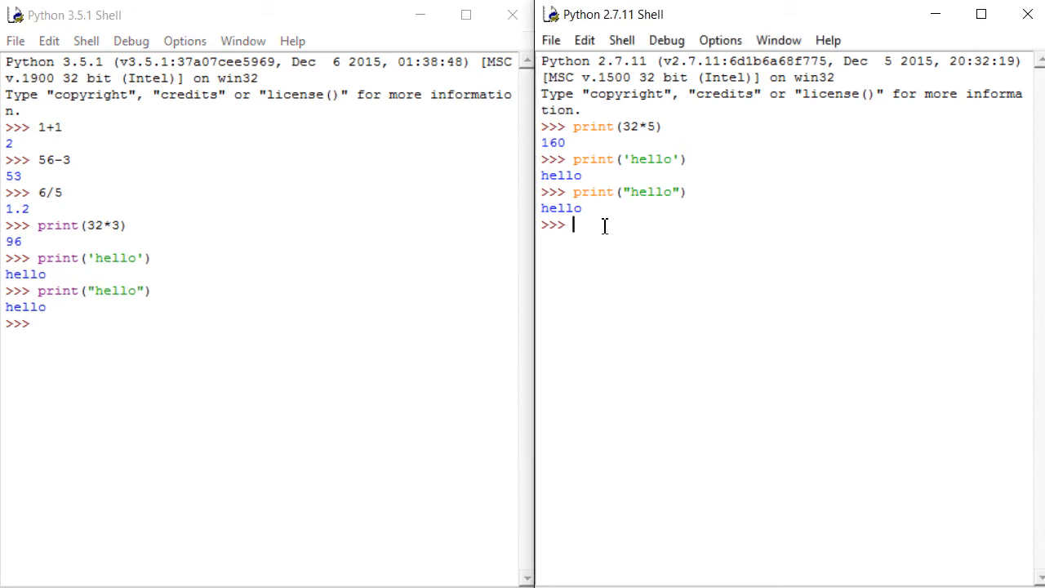
Run print 'hello' without parentheses: hello in 2.7.11, SyntaxError in 3.5.1
text(print)
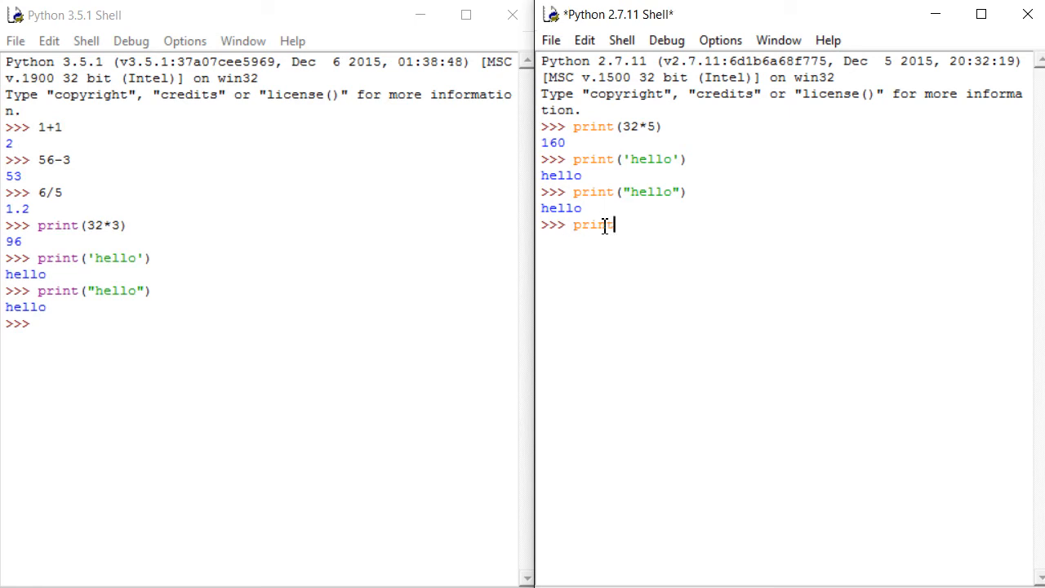
text(')
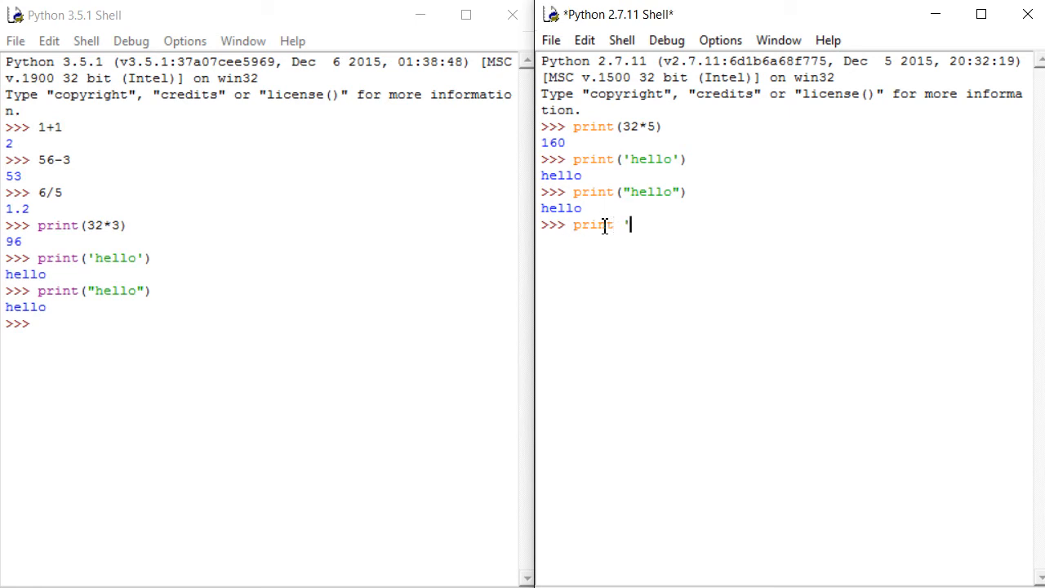
text(hello')
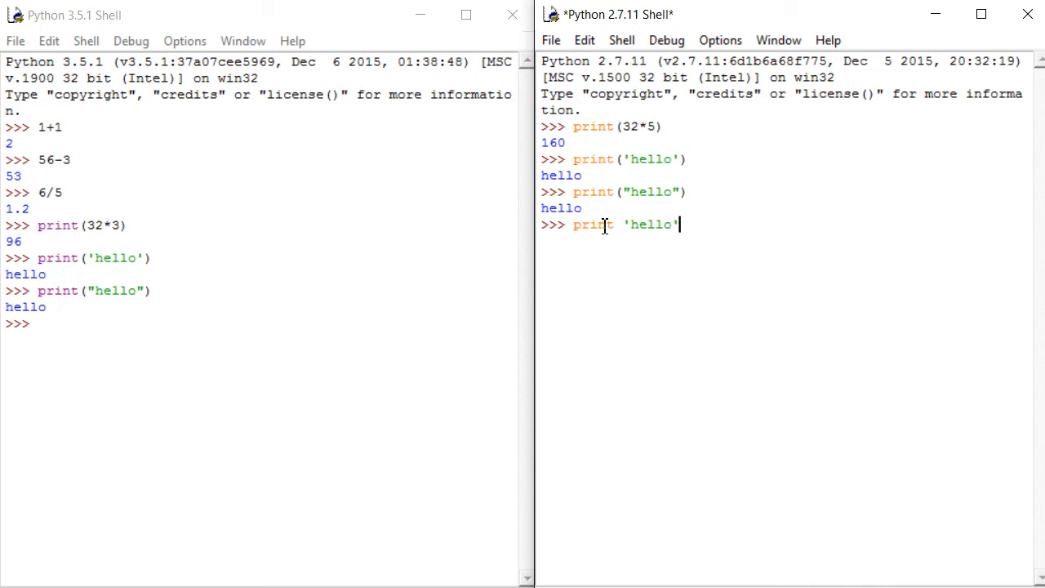
key(Return)
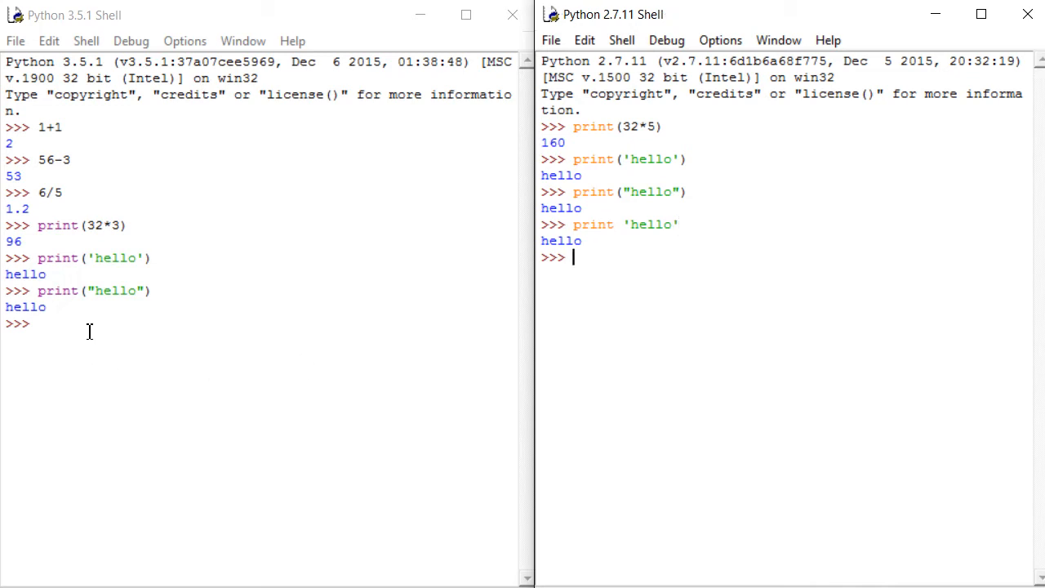
text(print 'he)
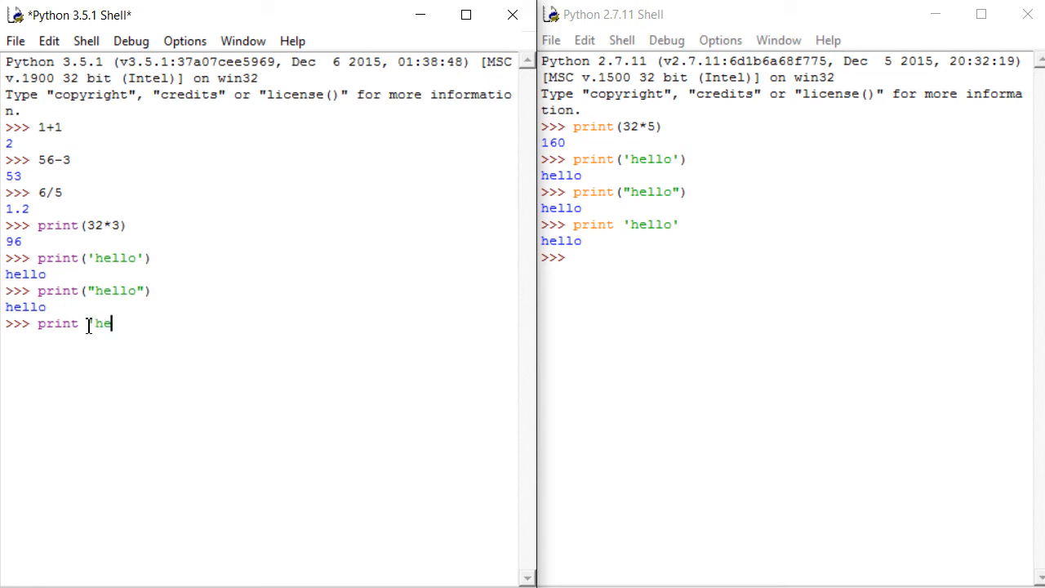
key(Return)
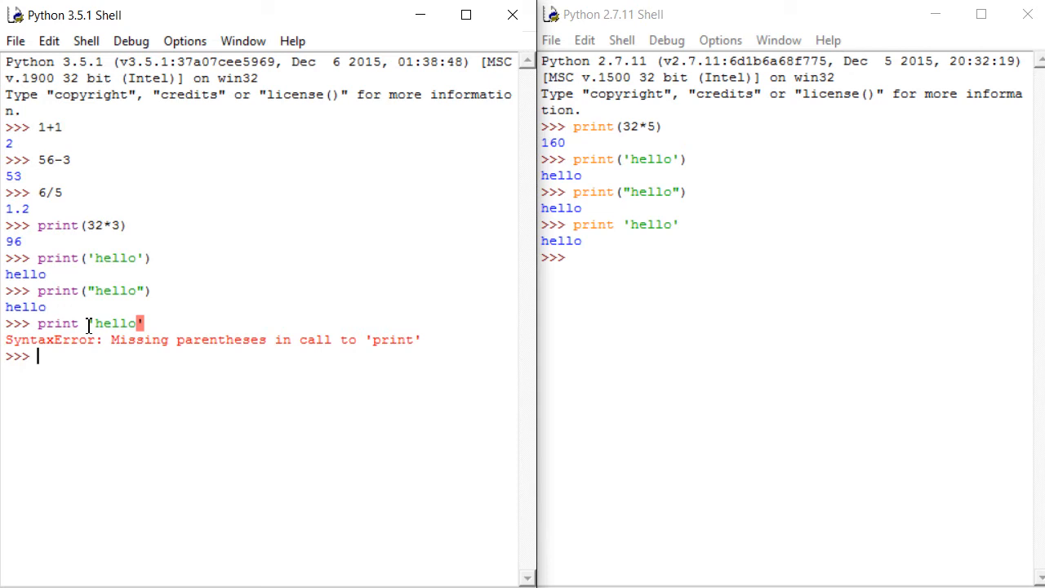
mouse_move(615, 228)
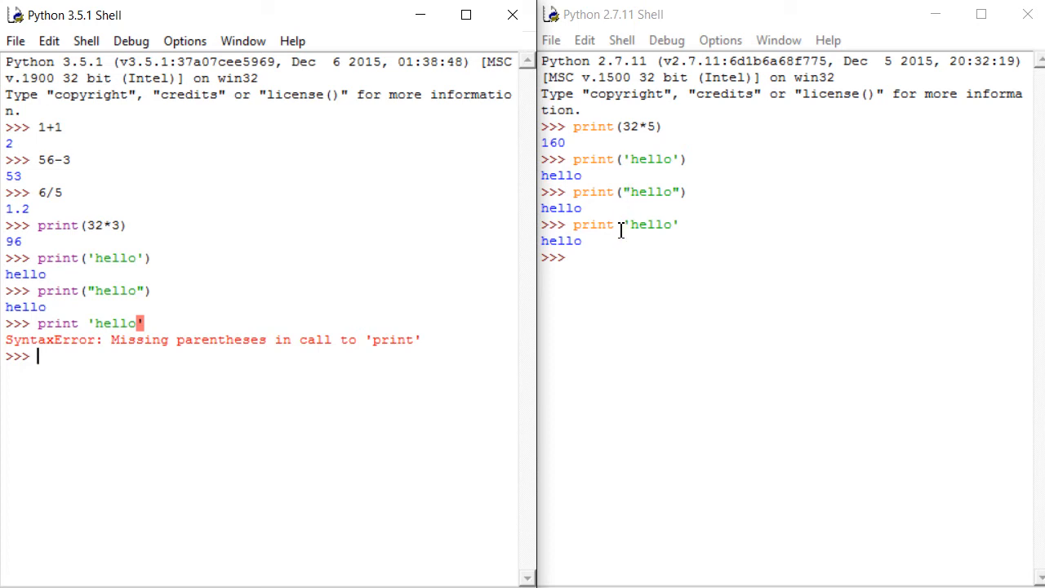
mouse_move(627, 235)
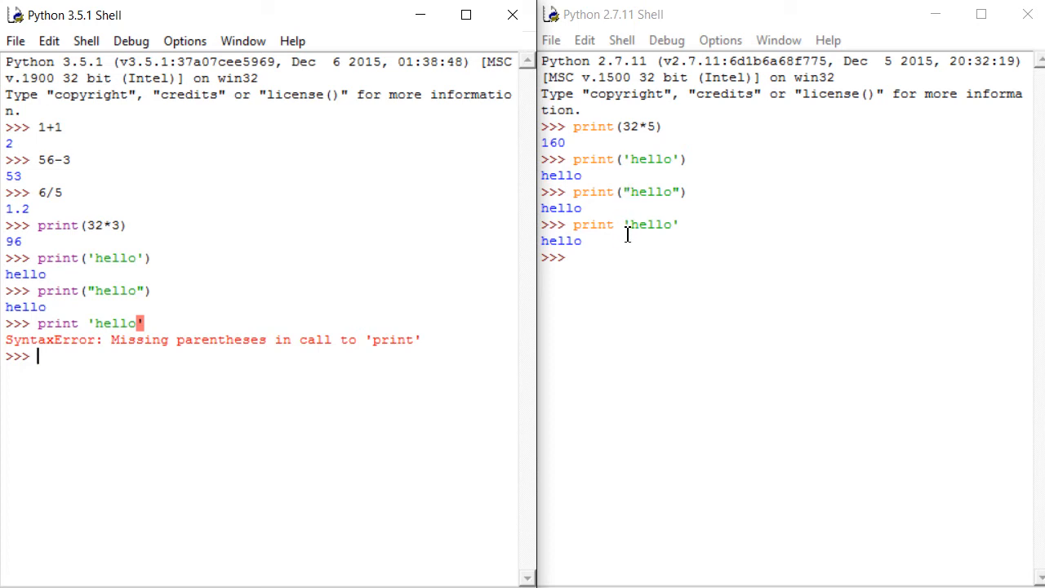
mouse_move(59, 356)
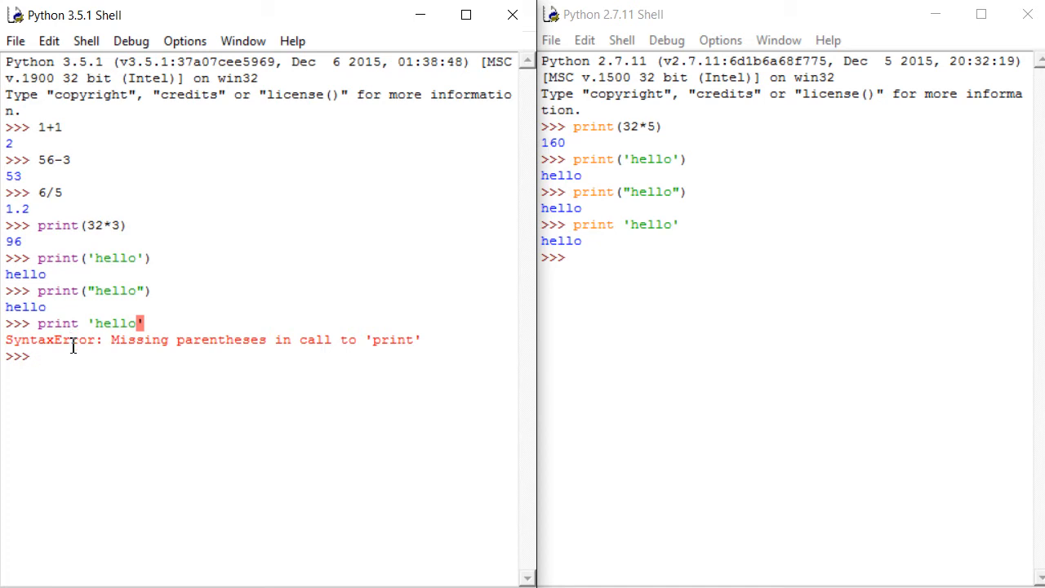
click(36, 356)
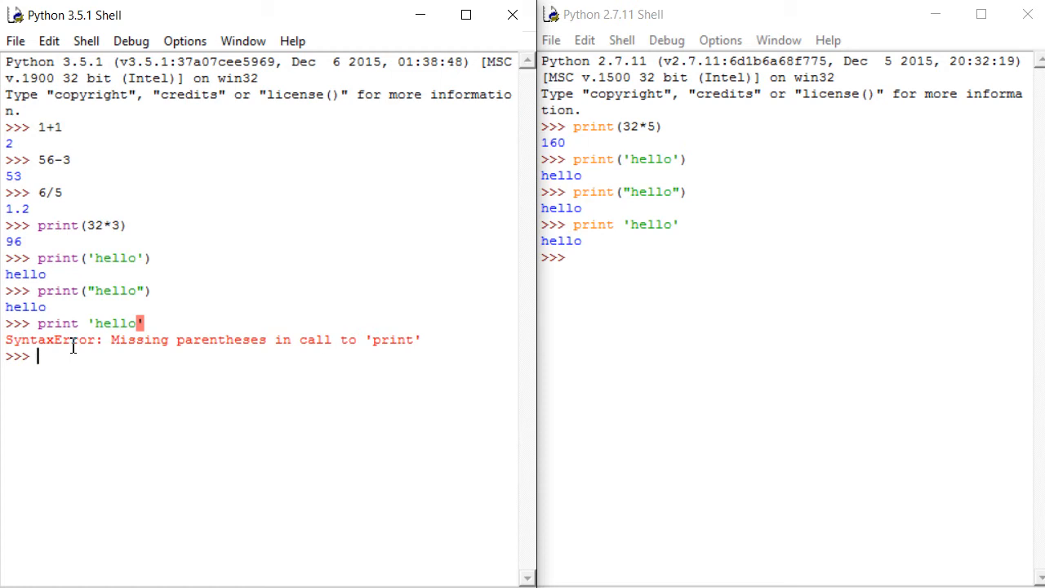
mouse_move(359, 340)
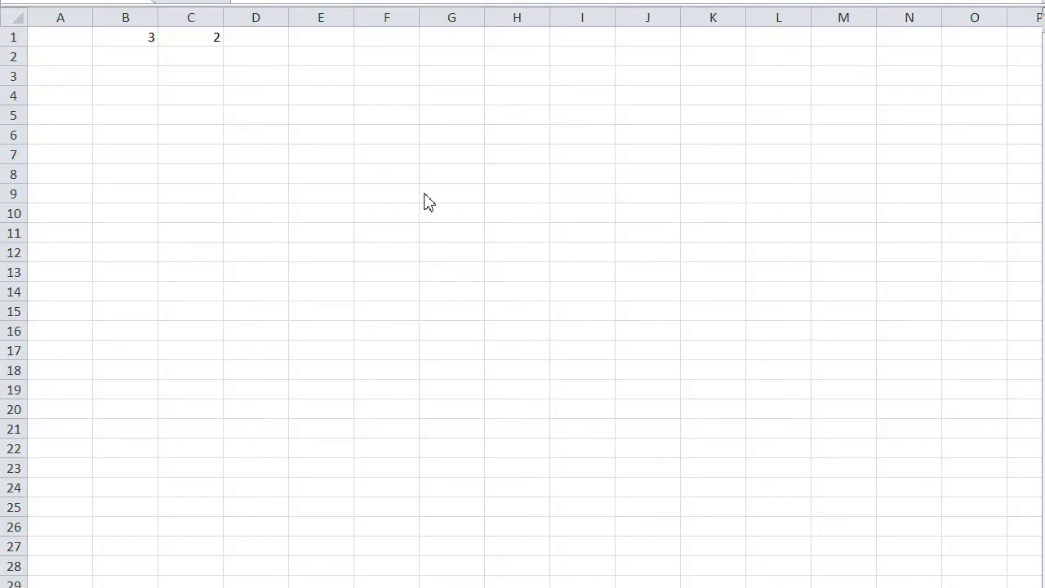
Select C1 holding 2, then start the formula =b1 in cell F5
click(255, 95)
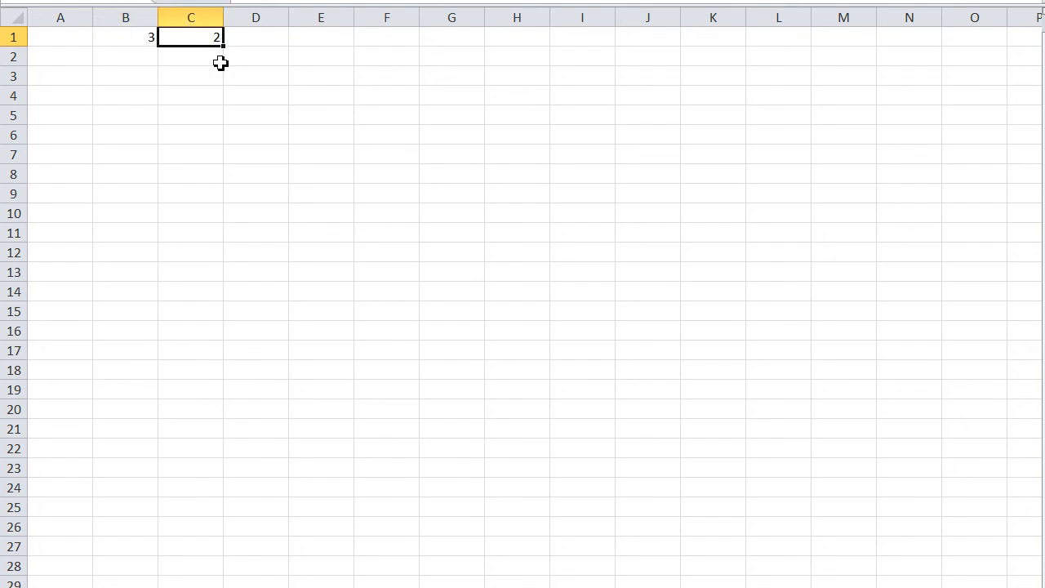
mouse_move(373, 119)
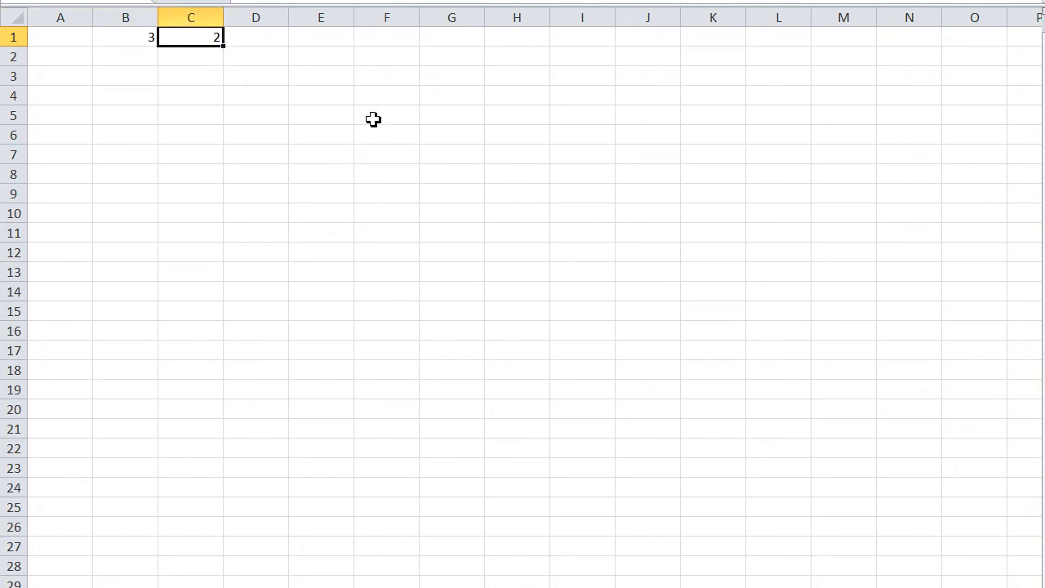
click(387, 115)
text(=b1)
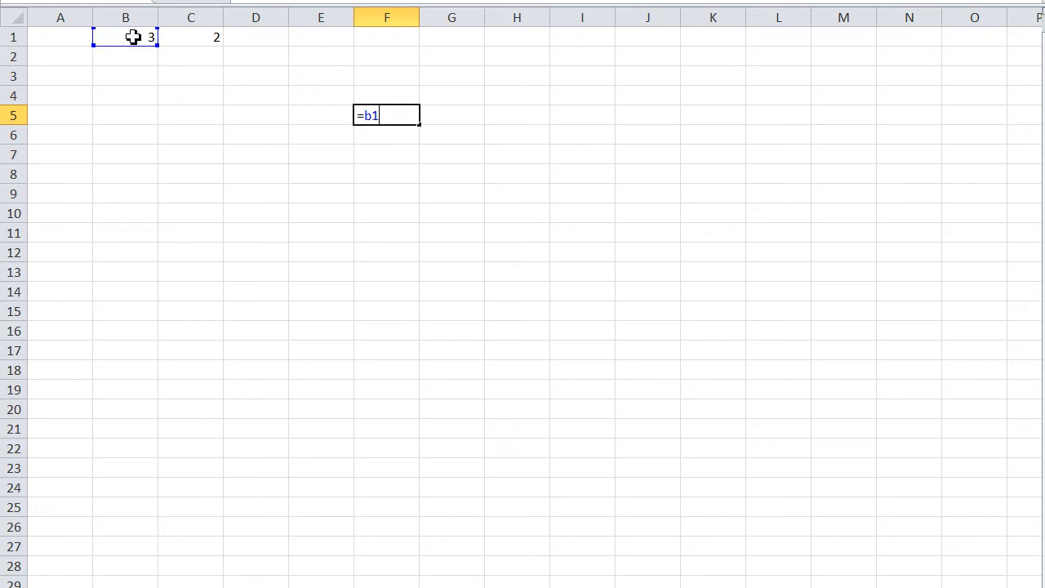
mouse_move(388, 113)
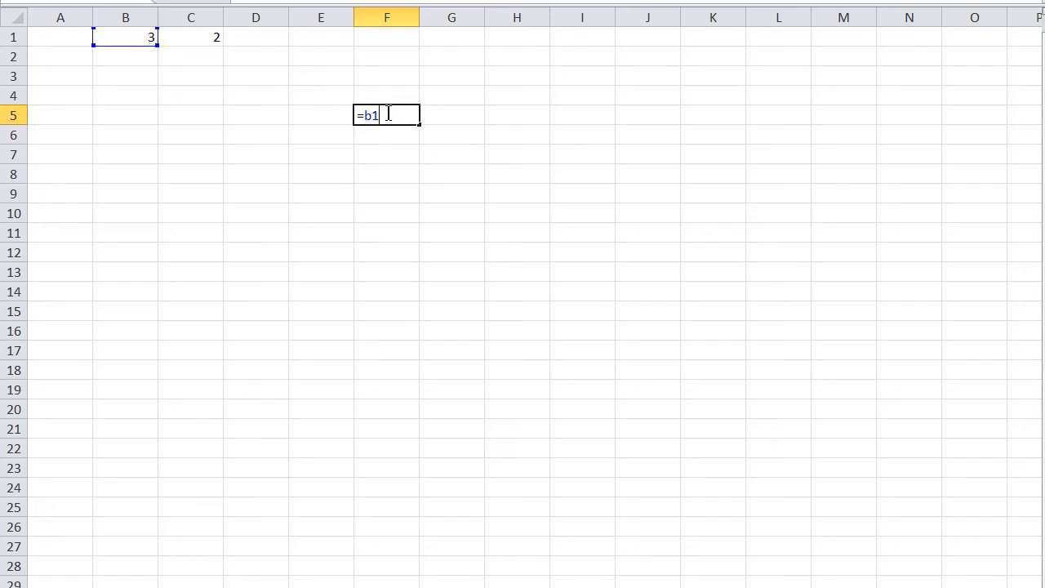
mouse_move(292, 115)
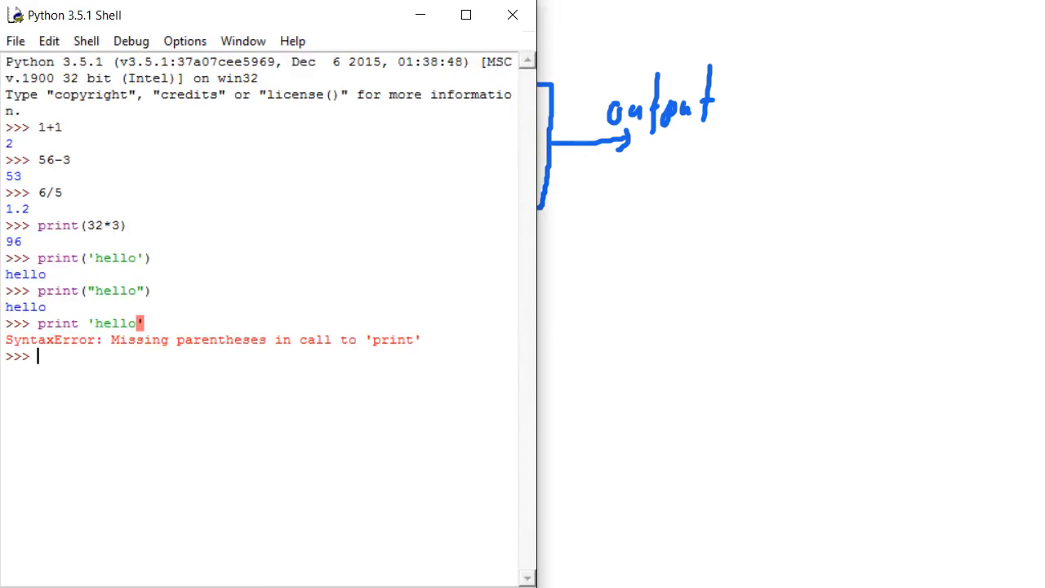
Enter a = 3 and b = a, then evaluate b to get 3
text(a)
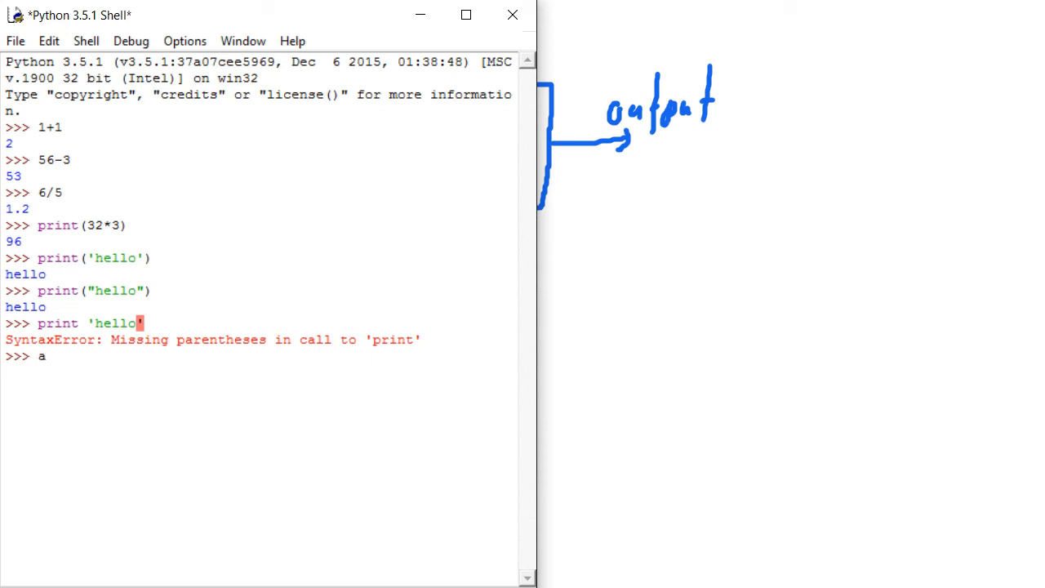
text(= 3)
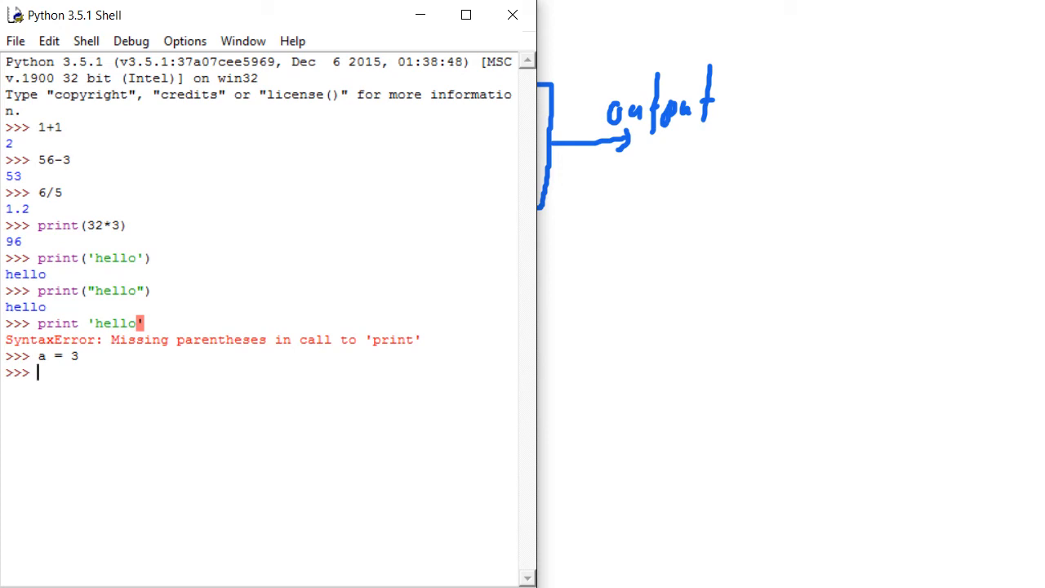
text(b =)
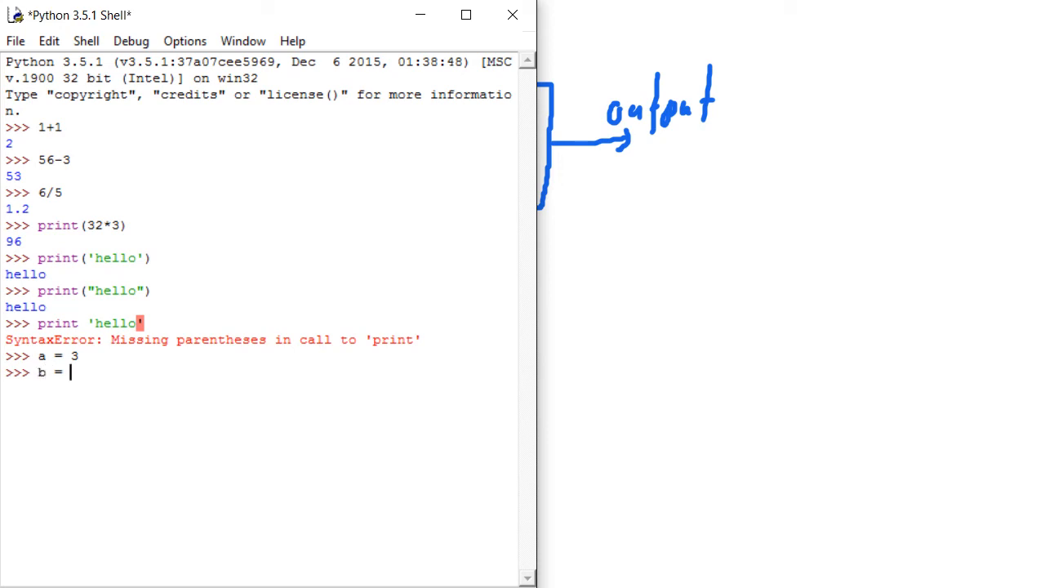
key(Return)
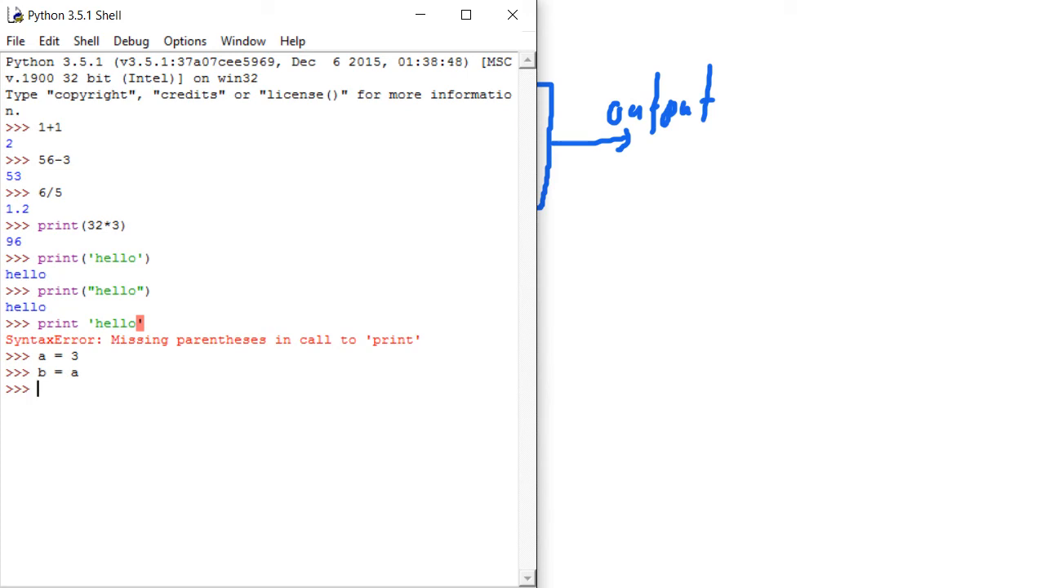
text(b)
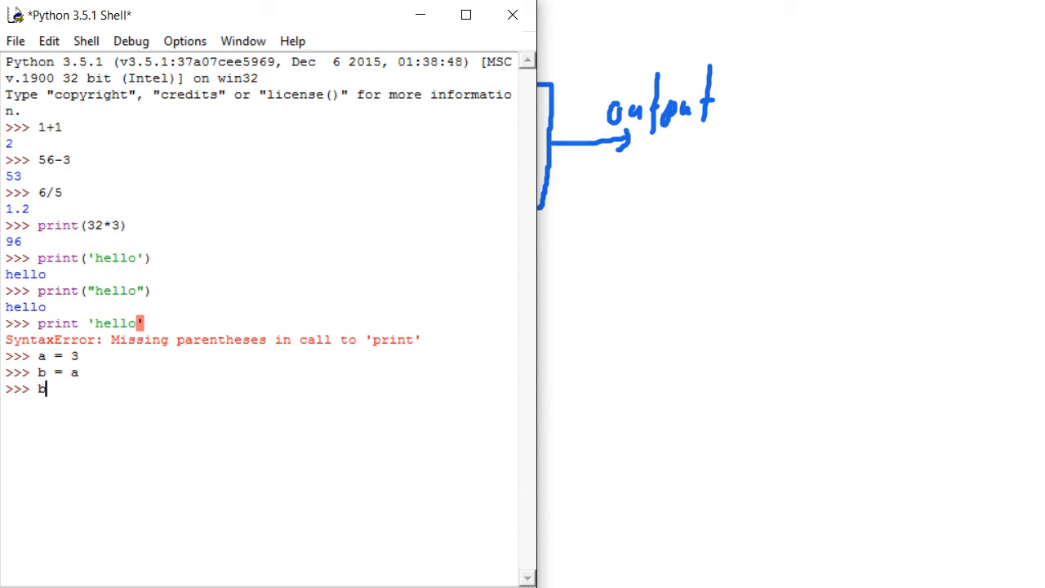
key(Return)
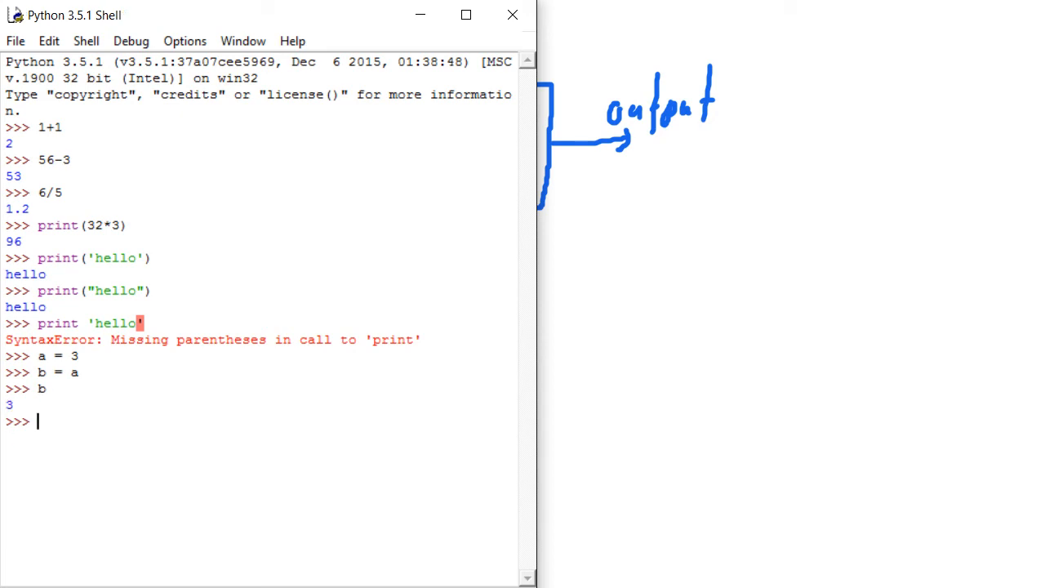
Enter a = "hello" at the 3.5.1 shell prompt
text(a =)
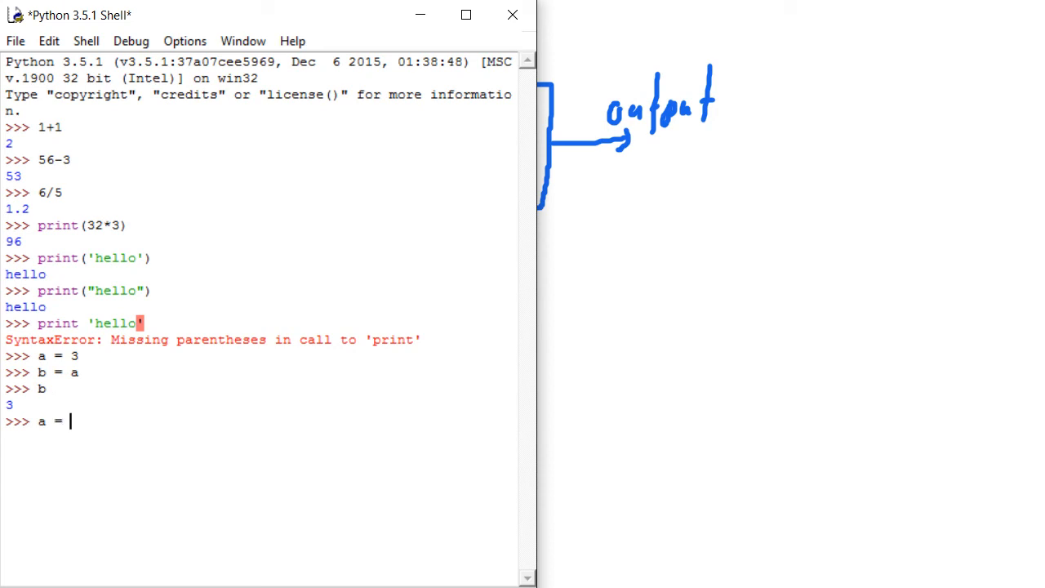
text("hello)
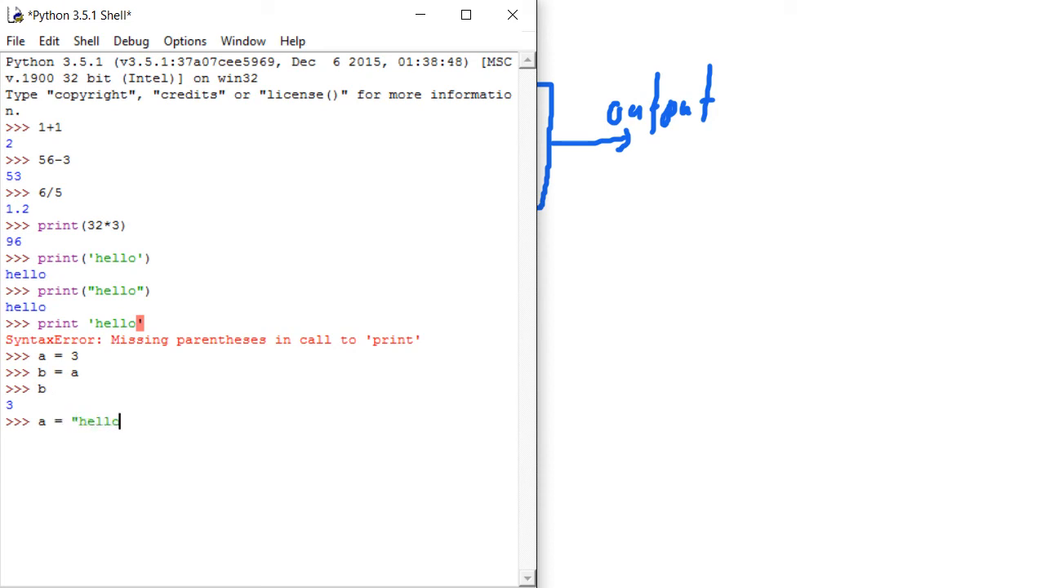
key(Return)
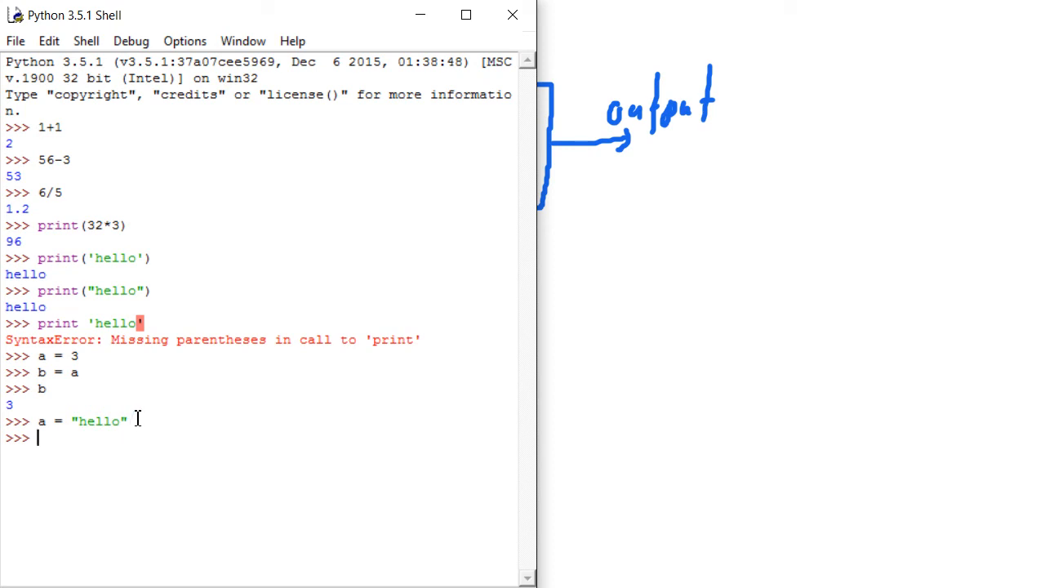
Evaluate b again, confirming it still holds 3
text(b)
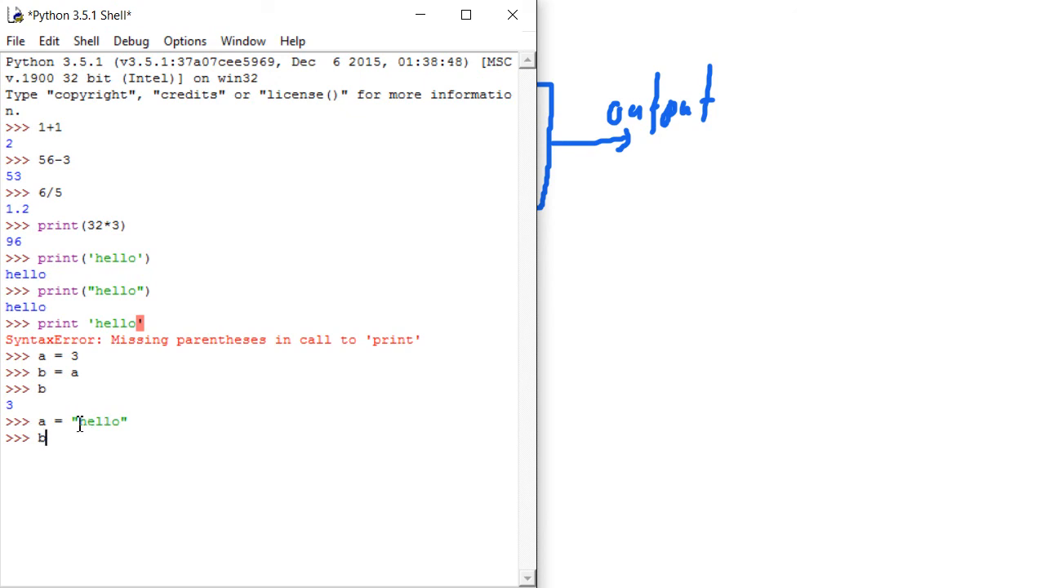
mouse_move(119, 425)
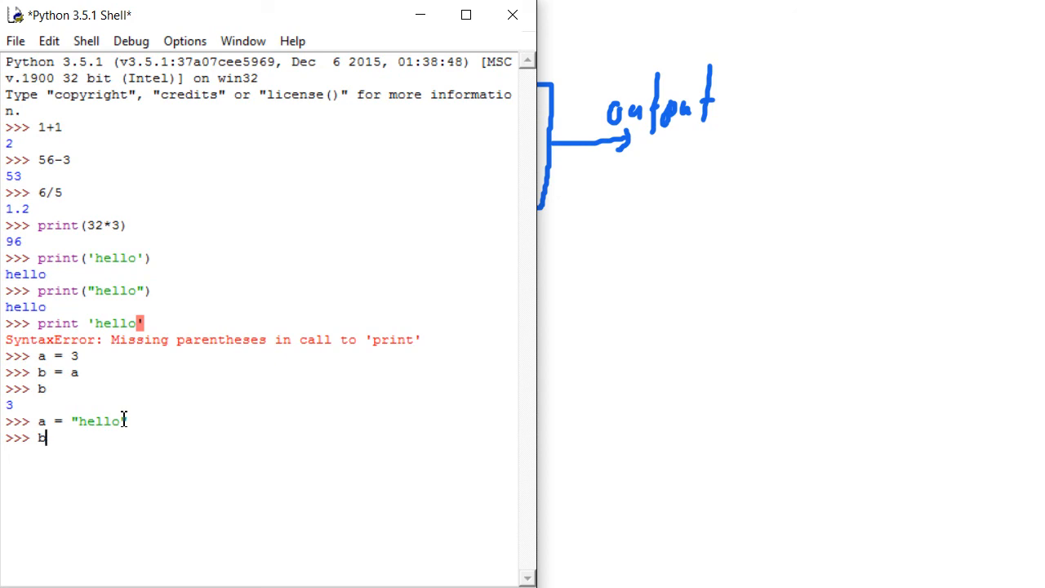
key(Return)
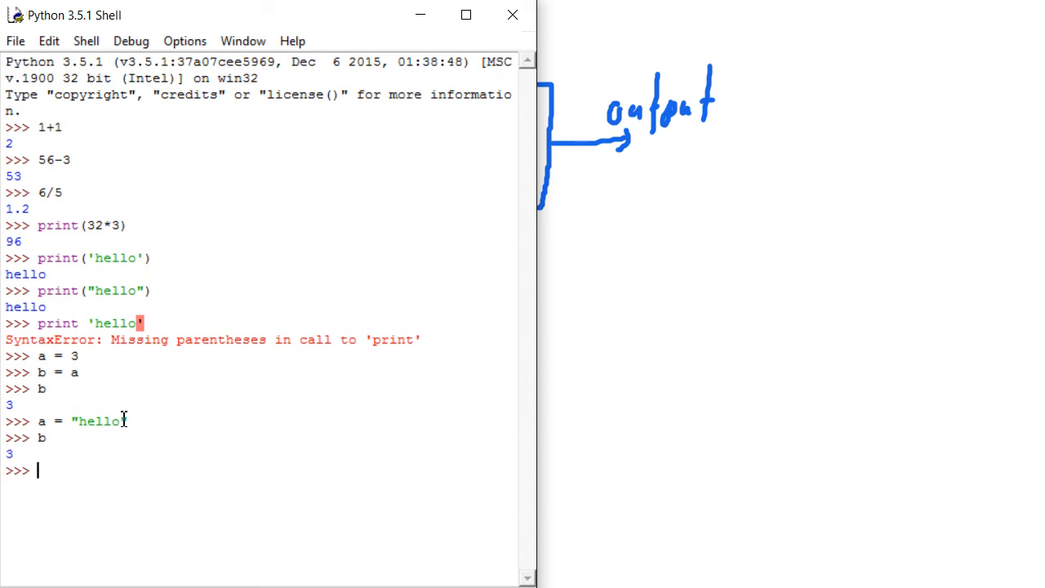